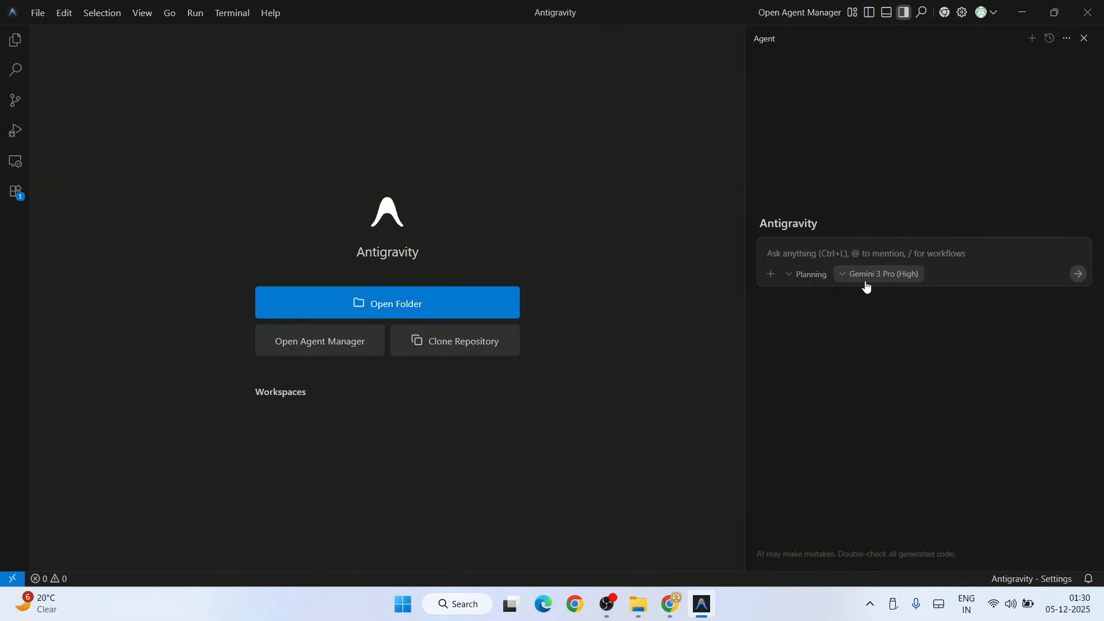
mouse_move(520, 241)
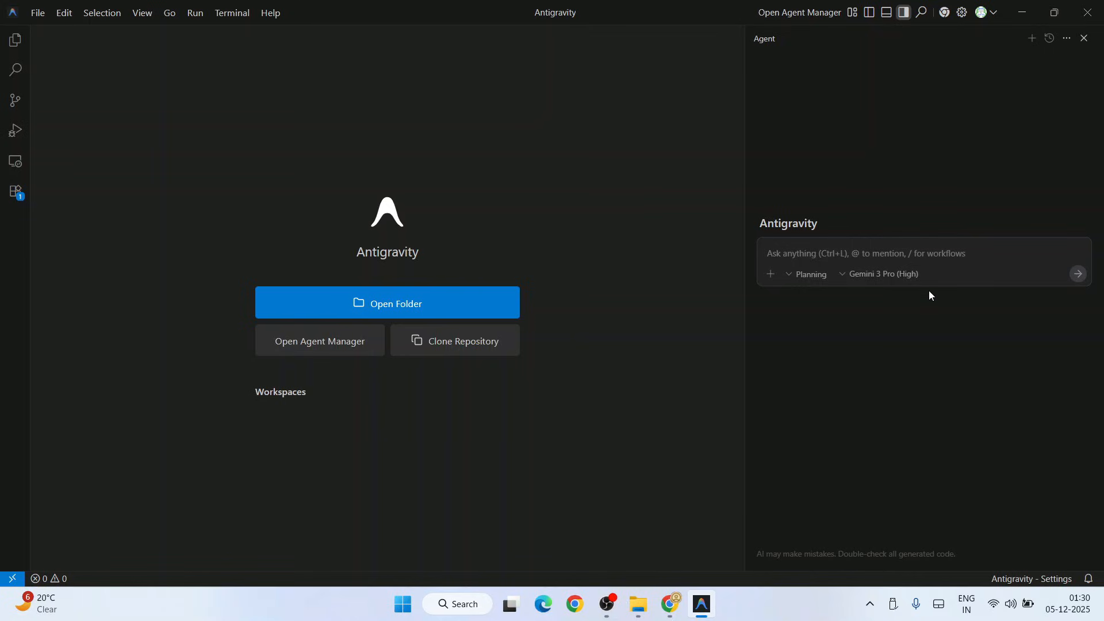
mouse_move(879, 274)
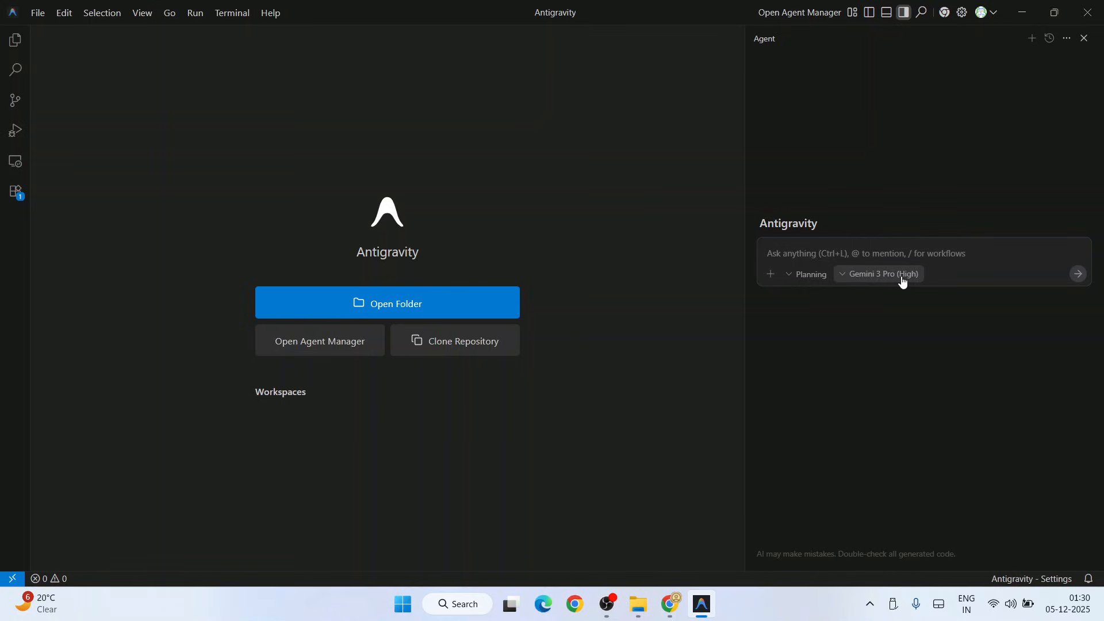
mouse_move(906, 281)
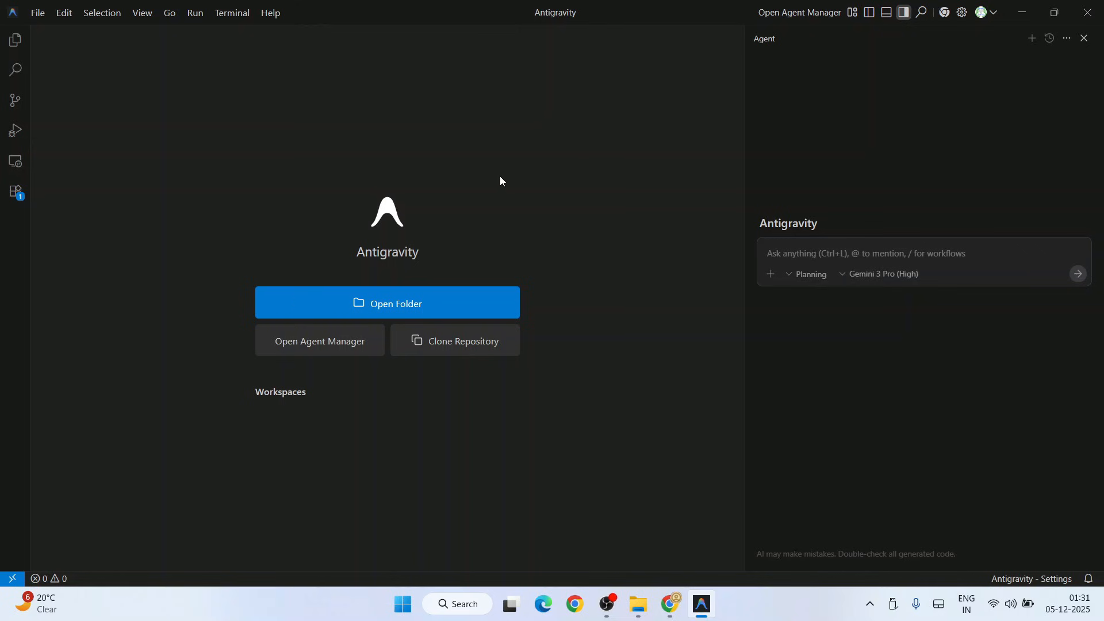
- Draft the prompt 'Build a tic tac toe where playing against the computer… attractive UI' with Gemini 3 Pro (High) selected
click(981, 11)
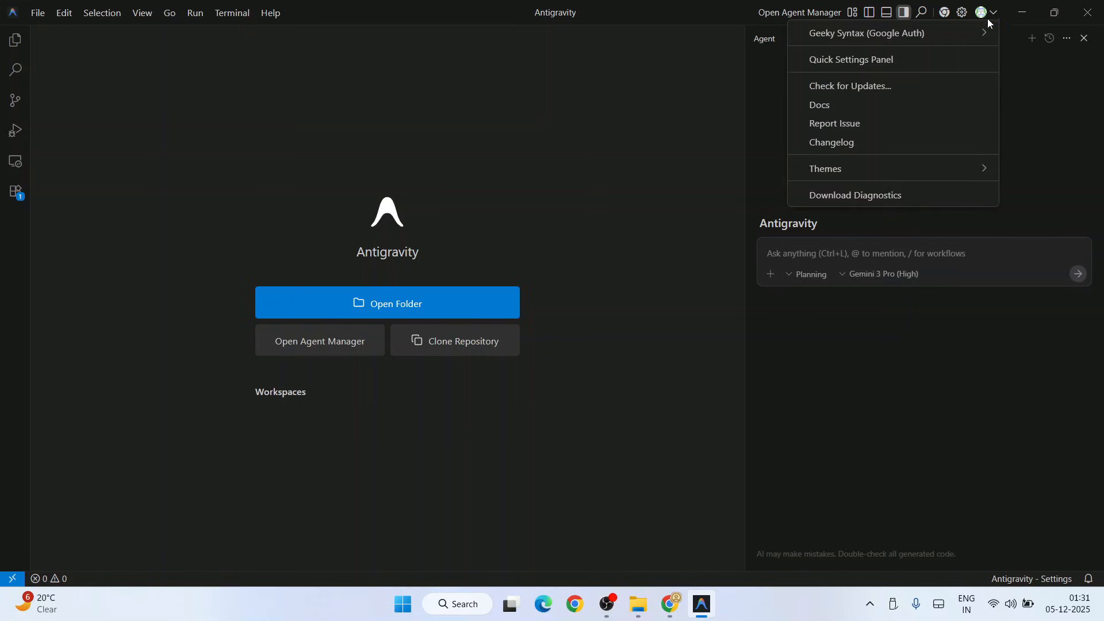
click(878, 413)
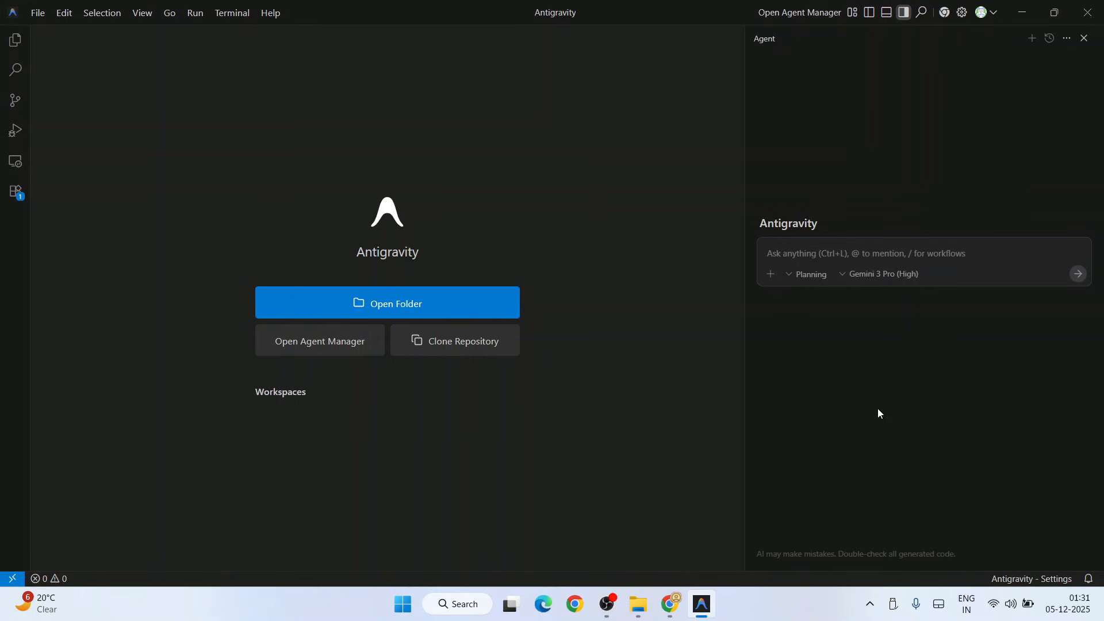
mouse_move(974, 119)
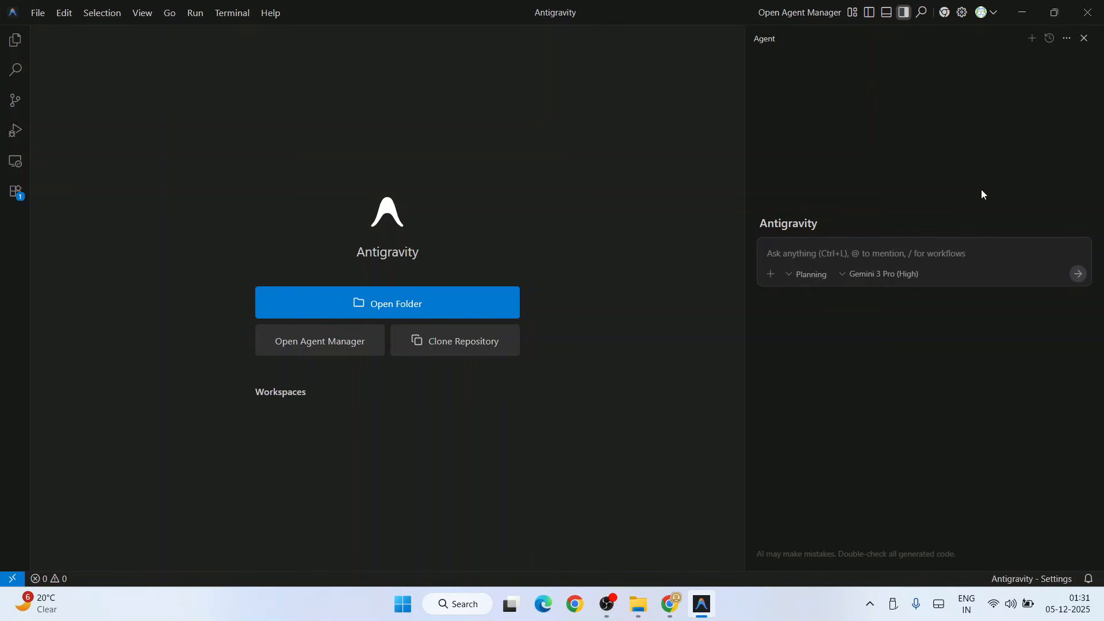
text(build a webapp of game t)
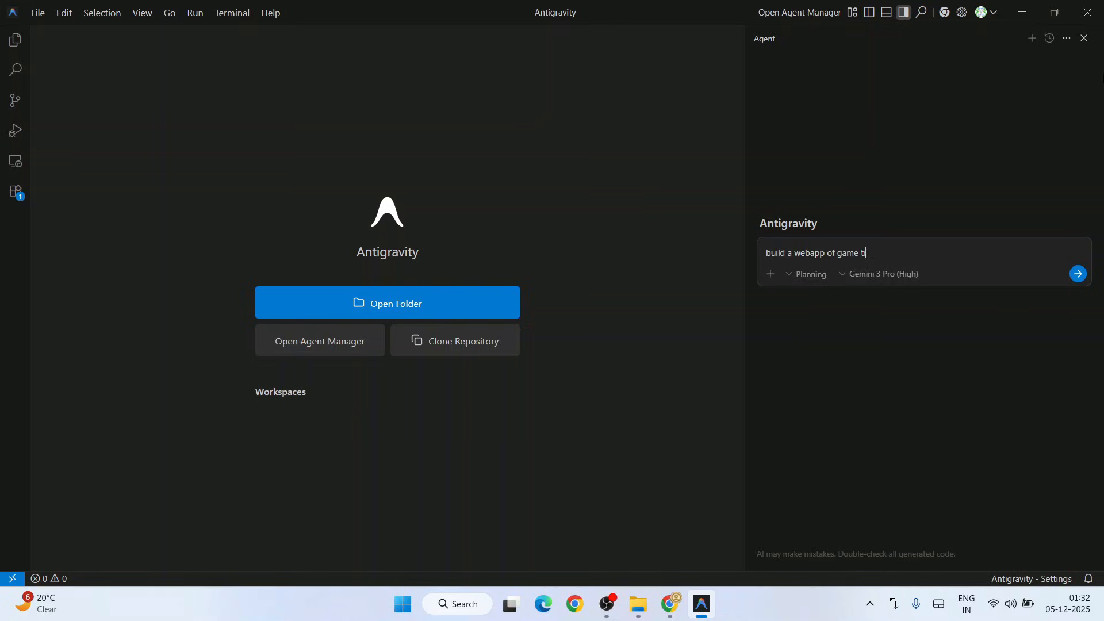
text(ic tac toe where i will be pla)
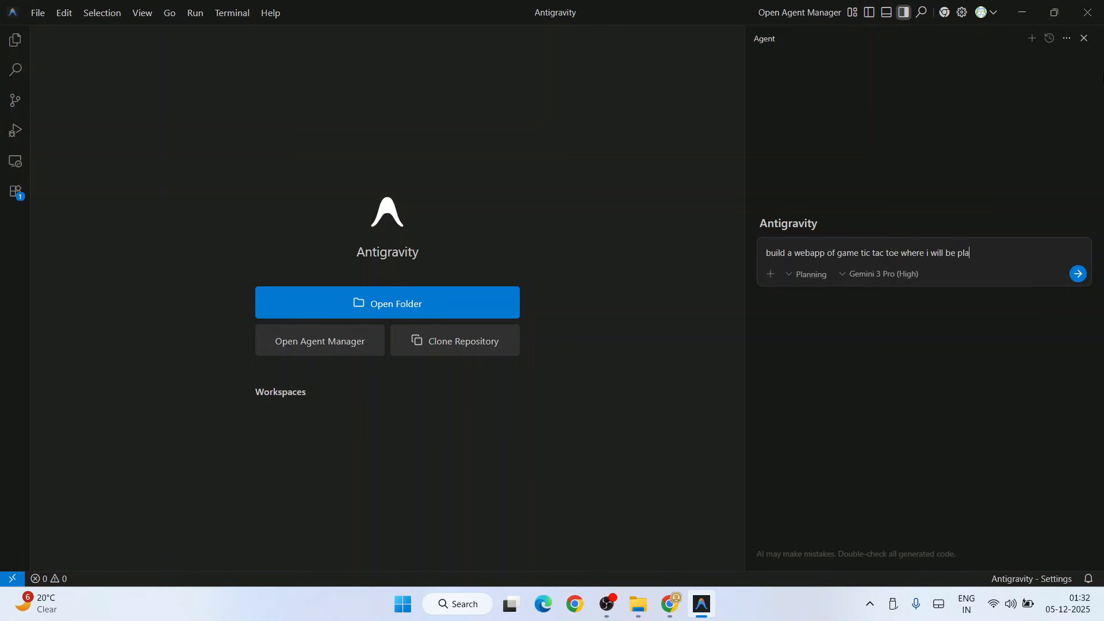
text(ying against computer.)
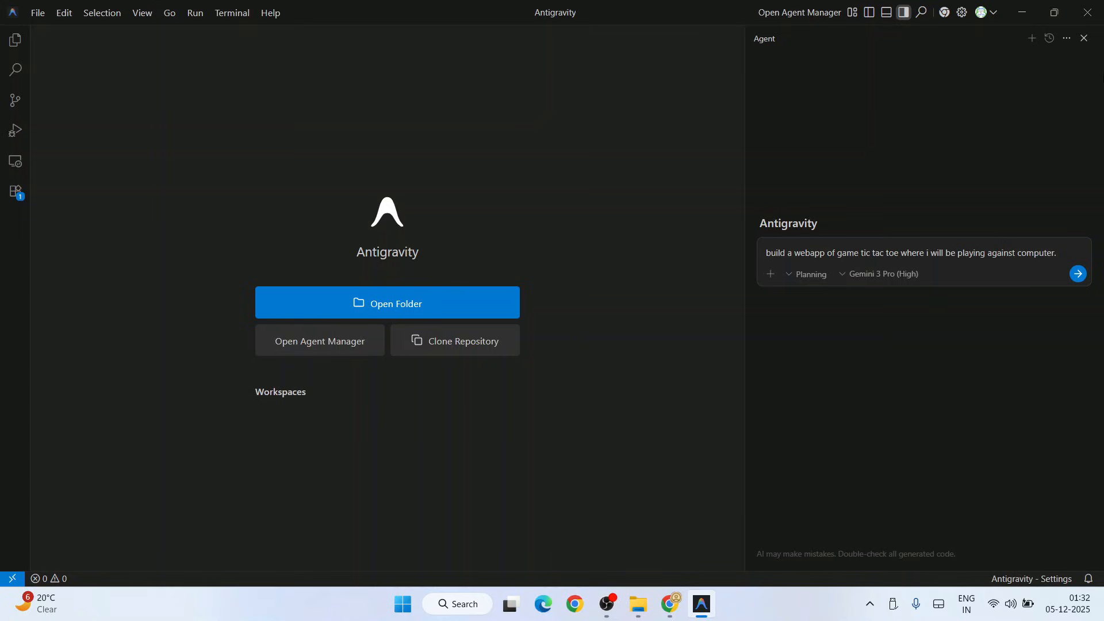
text(Build it using javascript with)
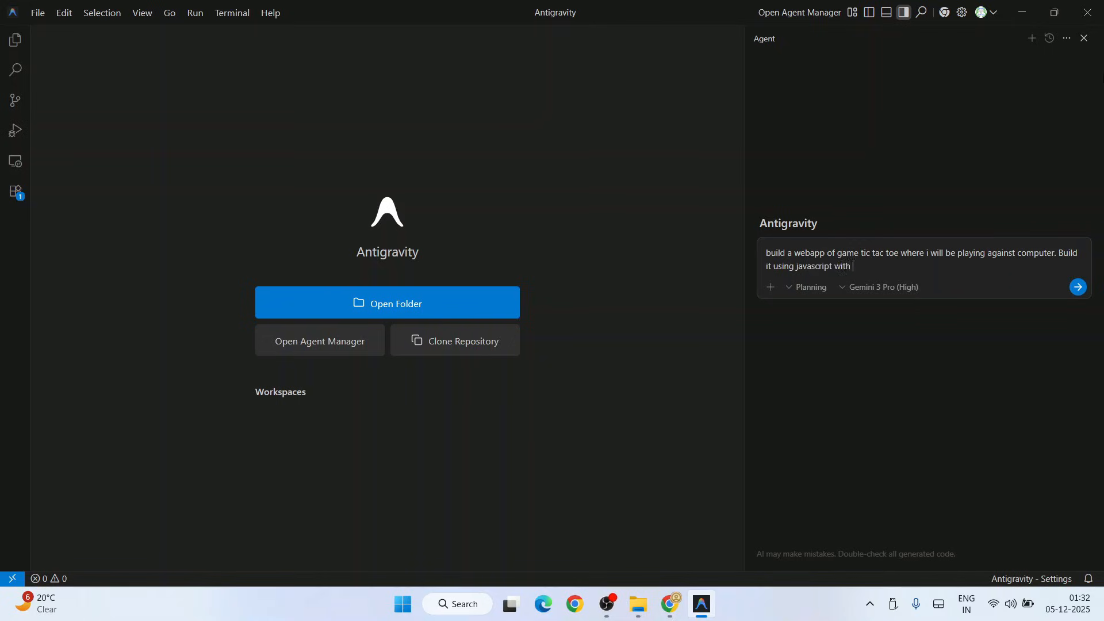
text(attractive U)
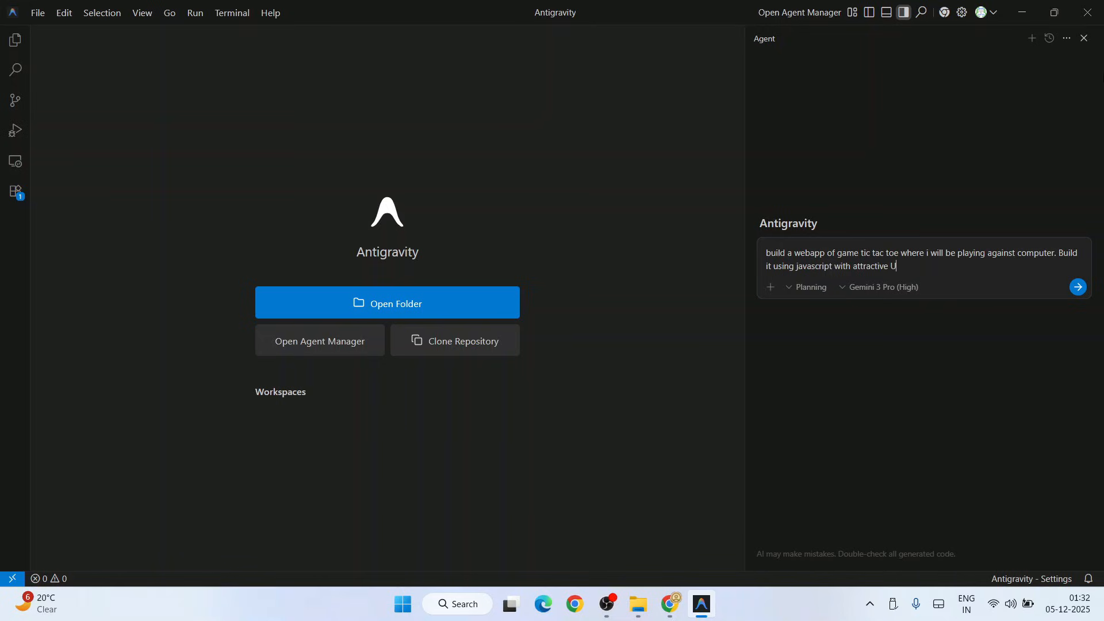
text(I)
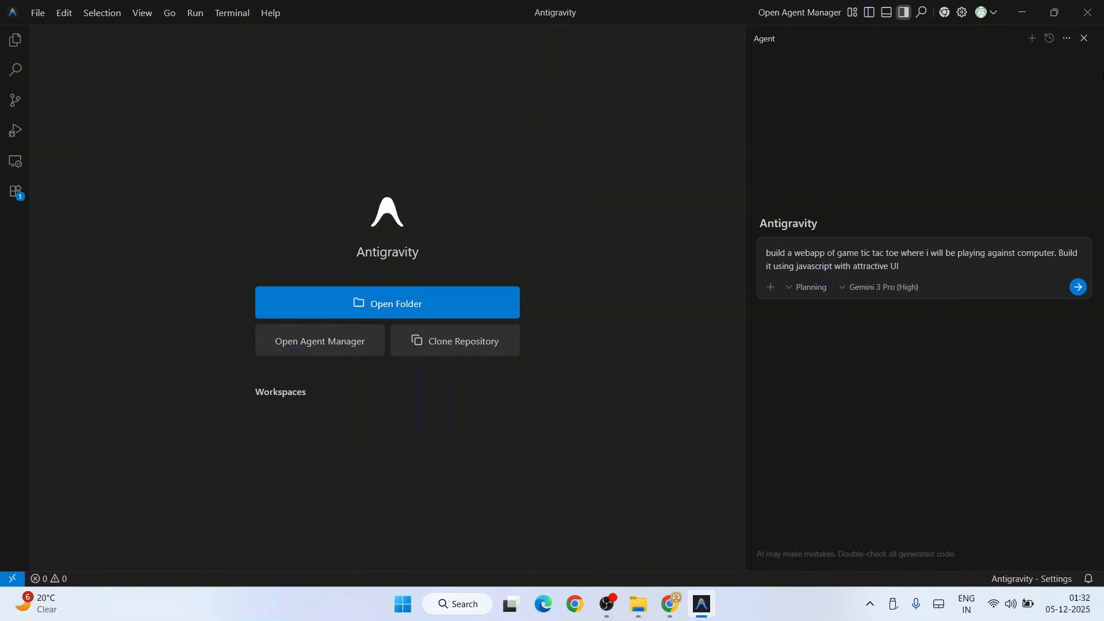
mouse_move(927, 325)
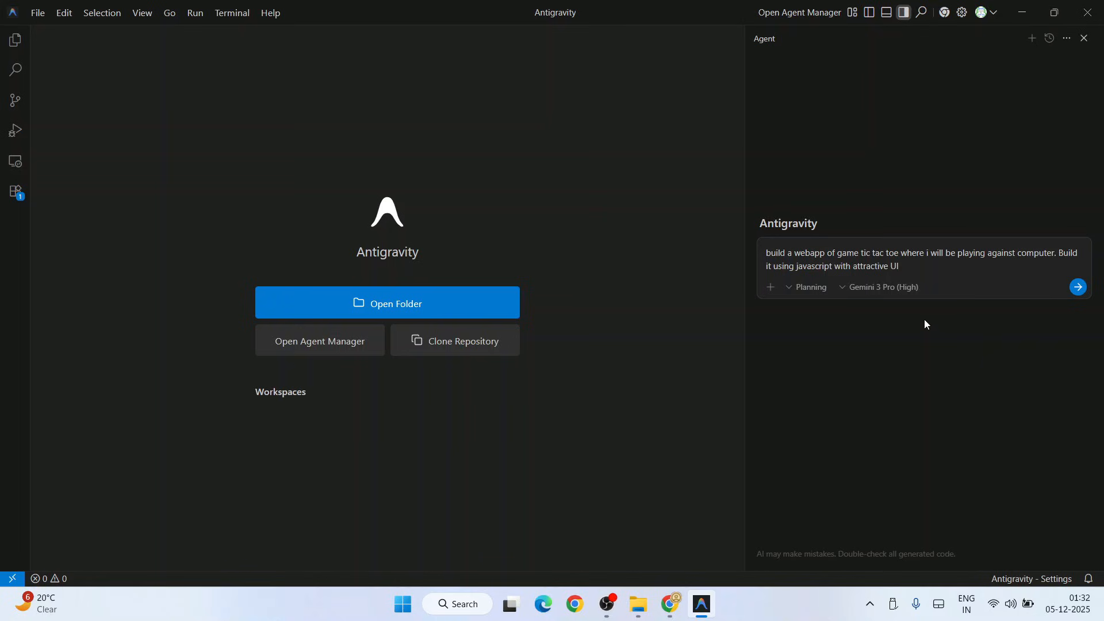
click(880, 287)
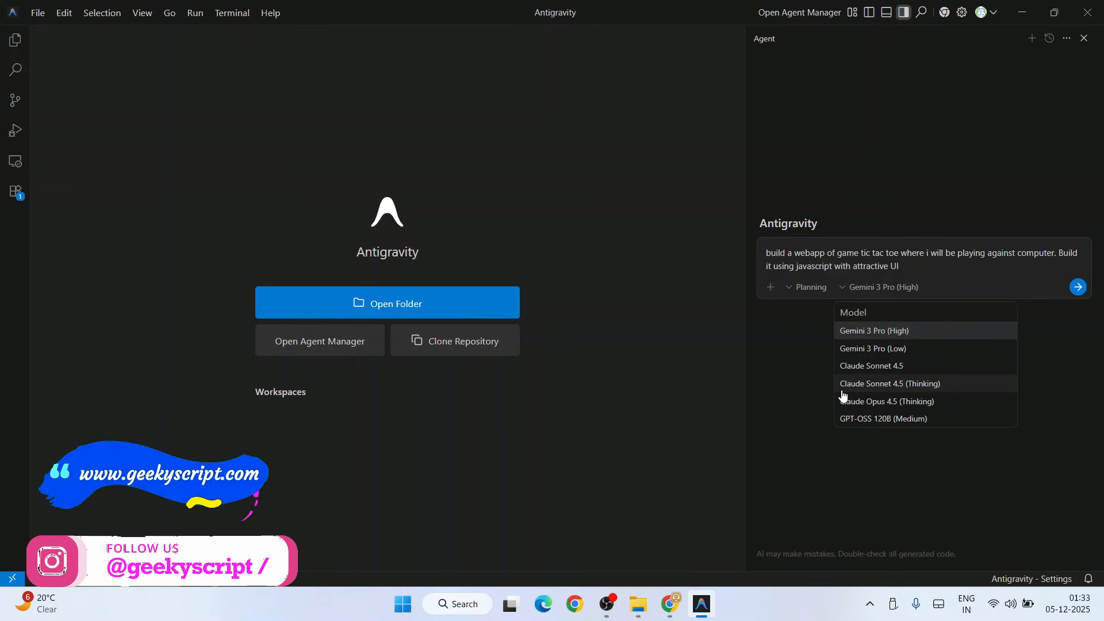
mouse_move(963, 385)
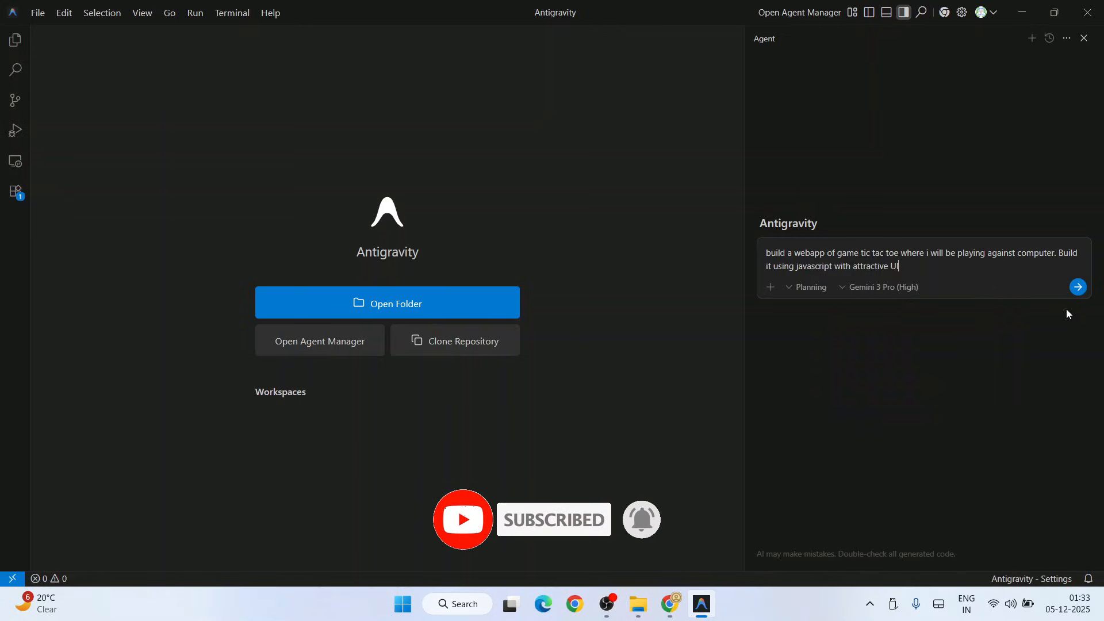
- Send the request so the agent writes the task plan and creates index.html, style.css and script.js
click(1078, 288)
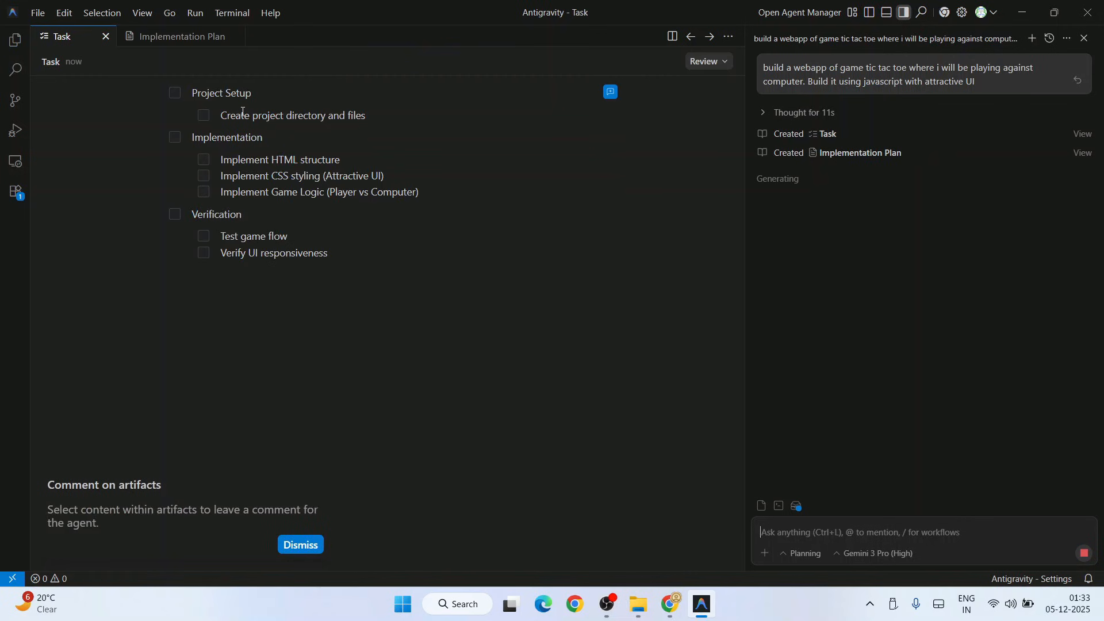
text(use Ty)
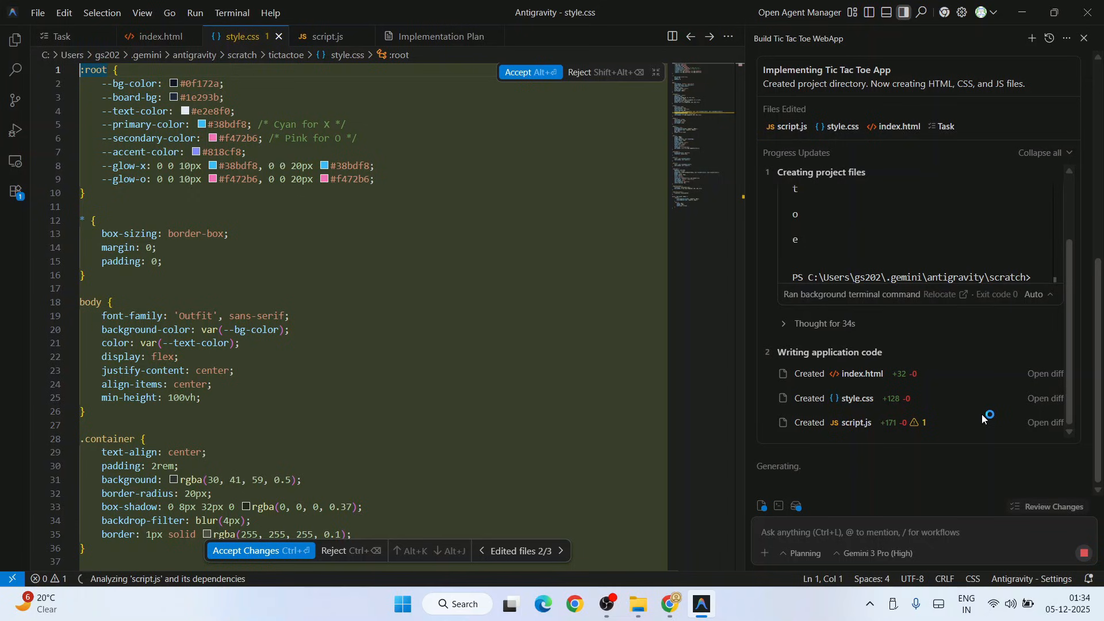
- Accept Setup on the agent's browser-access prompt, bringing up the window picker
click(324, 36)
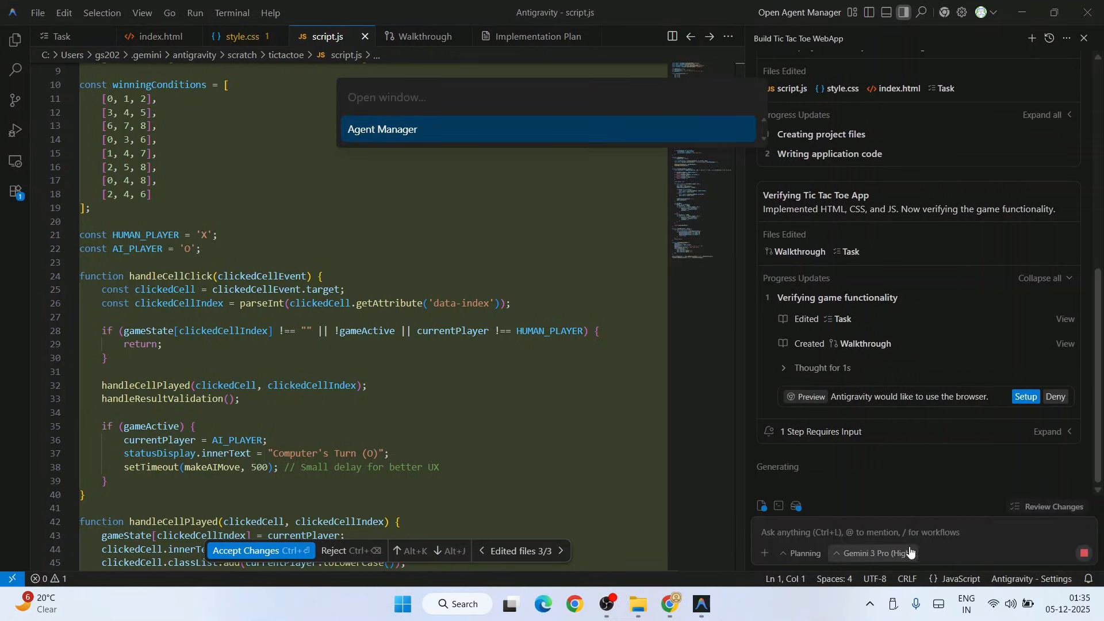
- Walk through the Agent Manager intro, choose the local codes folder as workspace and trust it
click(382, 129)
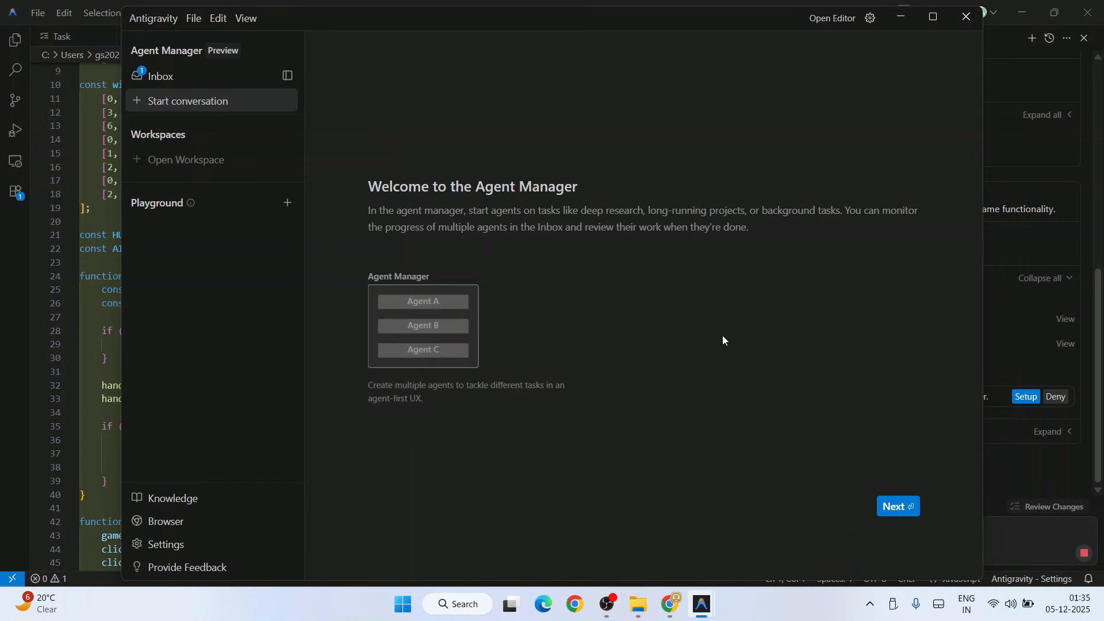
click(898, 506)
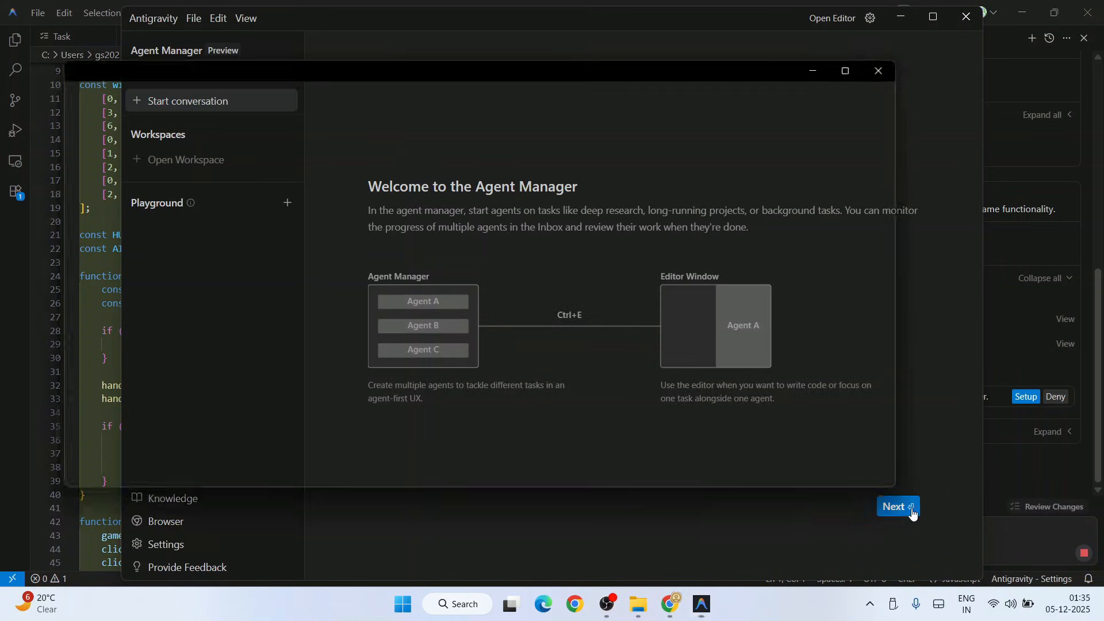
click(897, 506)
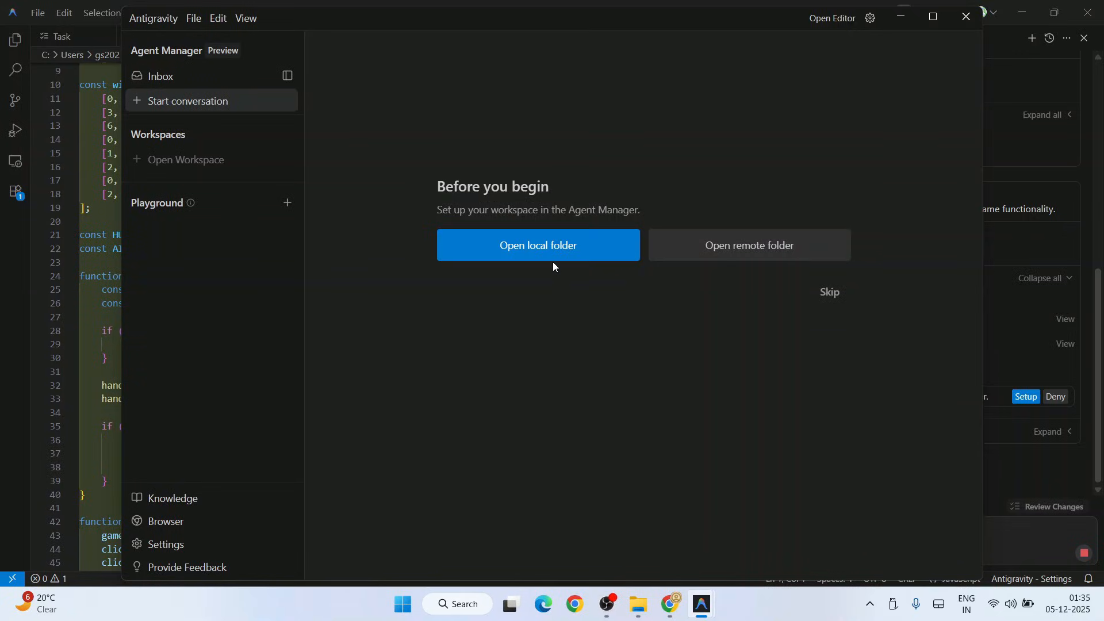
click(538, 245)
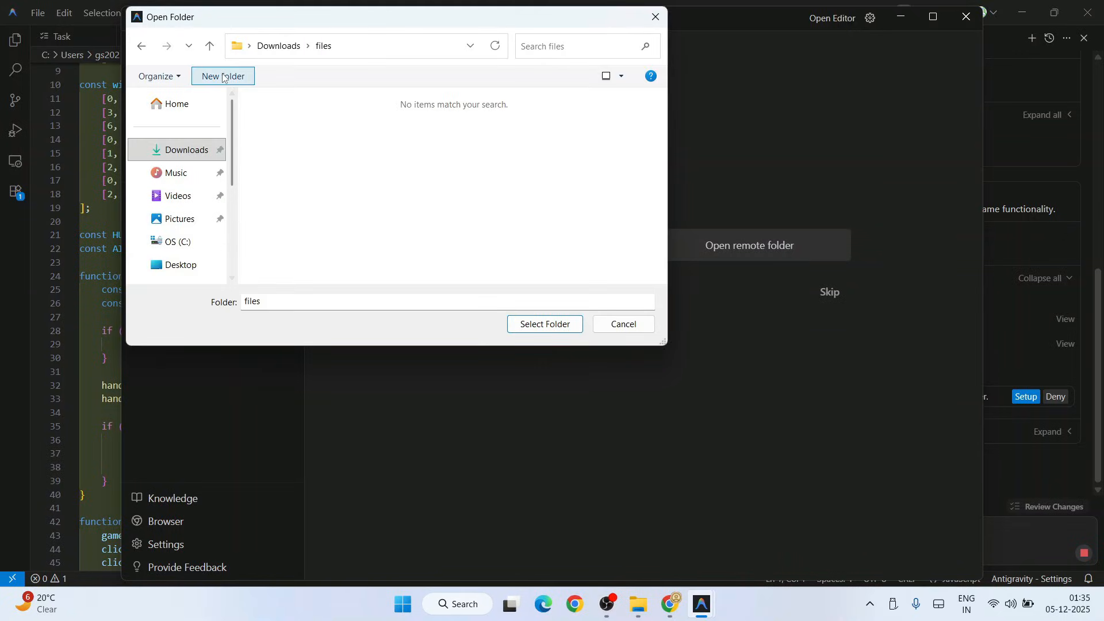
mouse_move(222, 76)
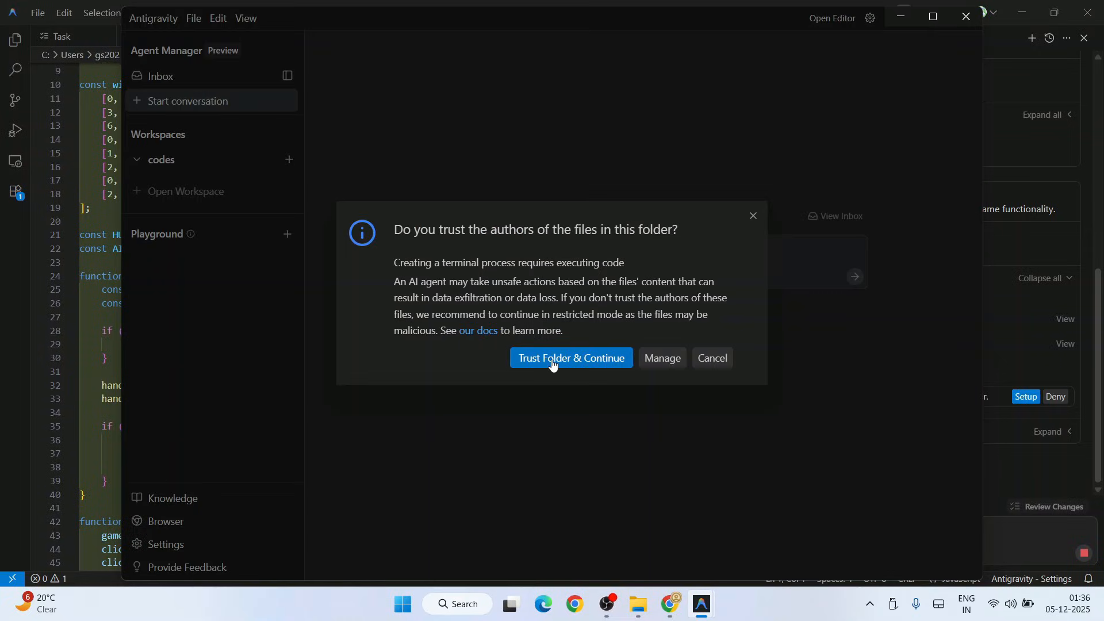
click(569, 358)
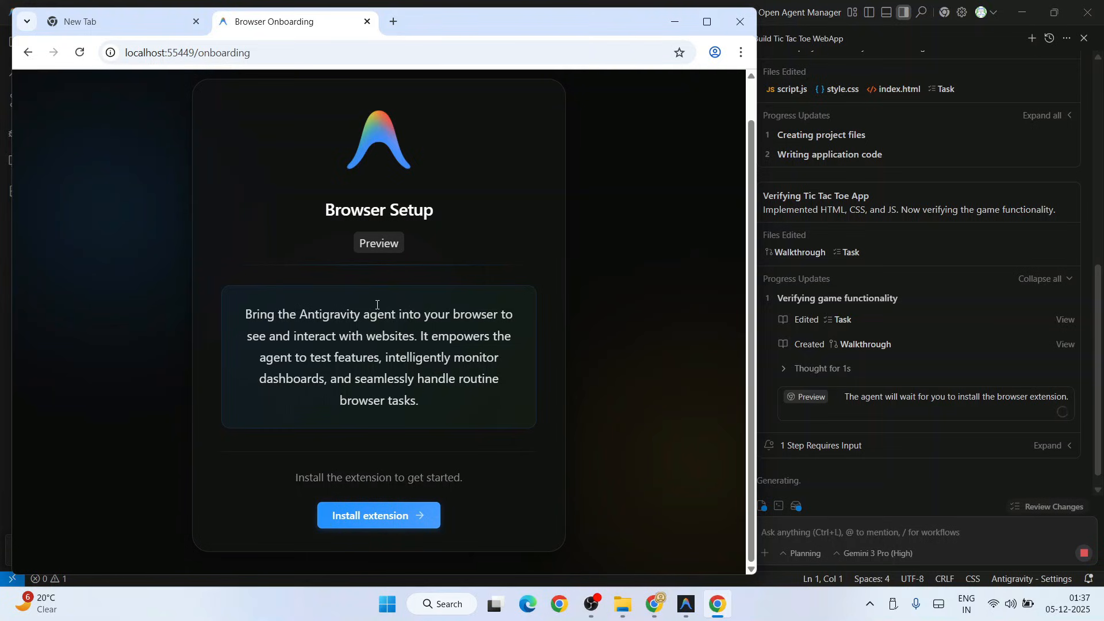
- Add the Antigravity Browser Extension to Chrome from the Web Store and confirm it
click(379, 516)
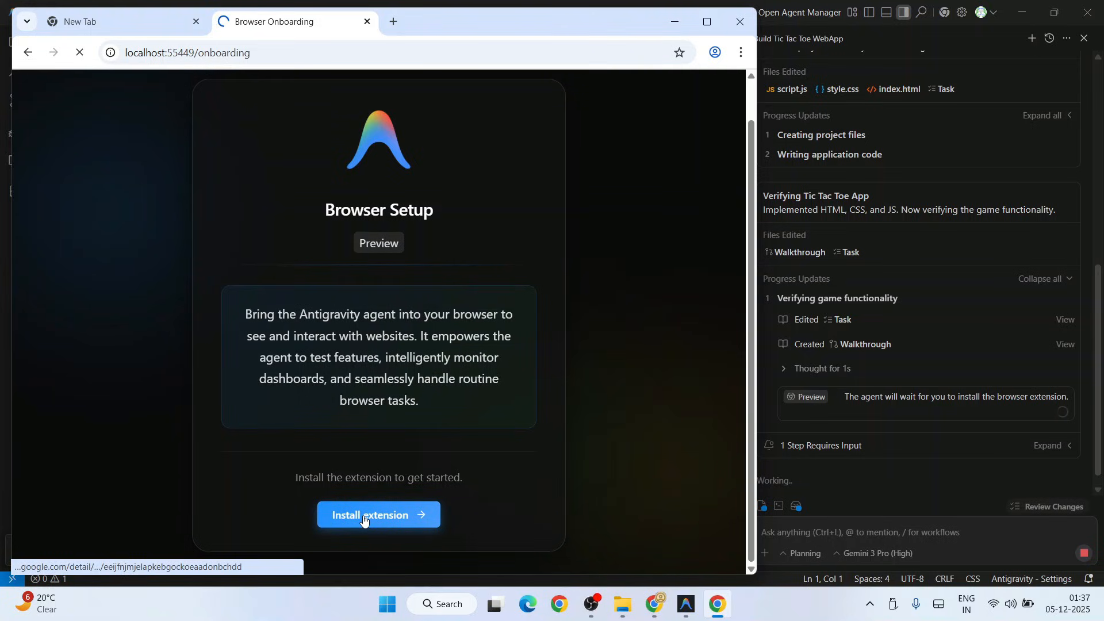
click(379, 516)
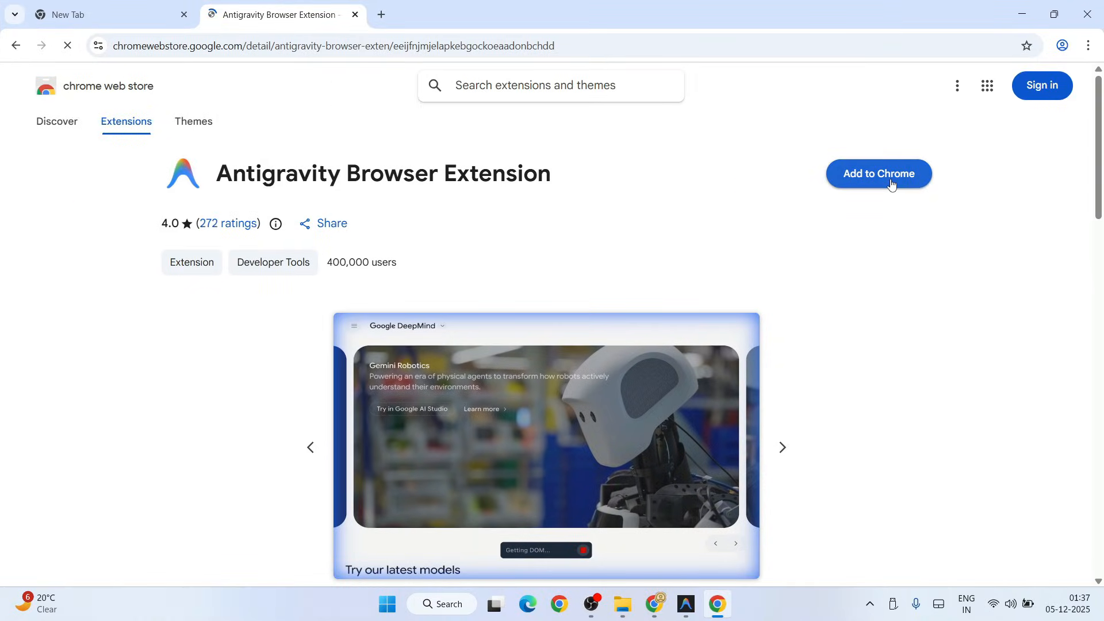
click(877, 174)
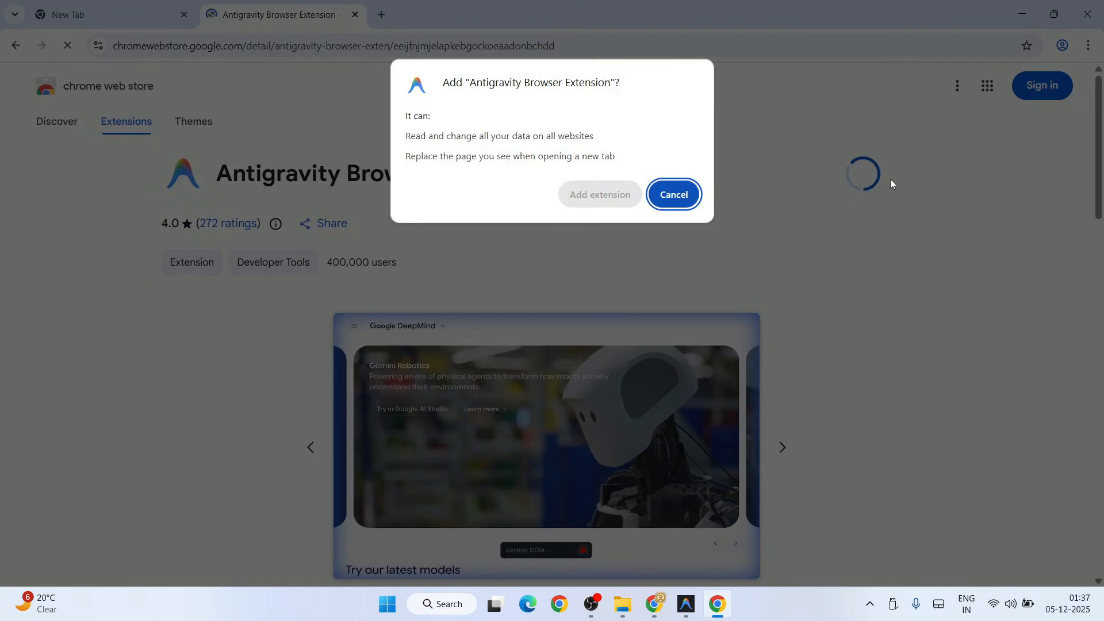
click(673, 196)
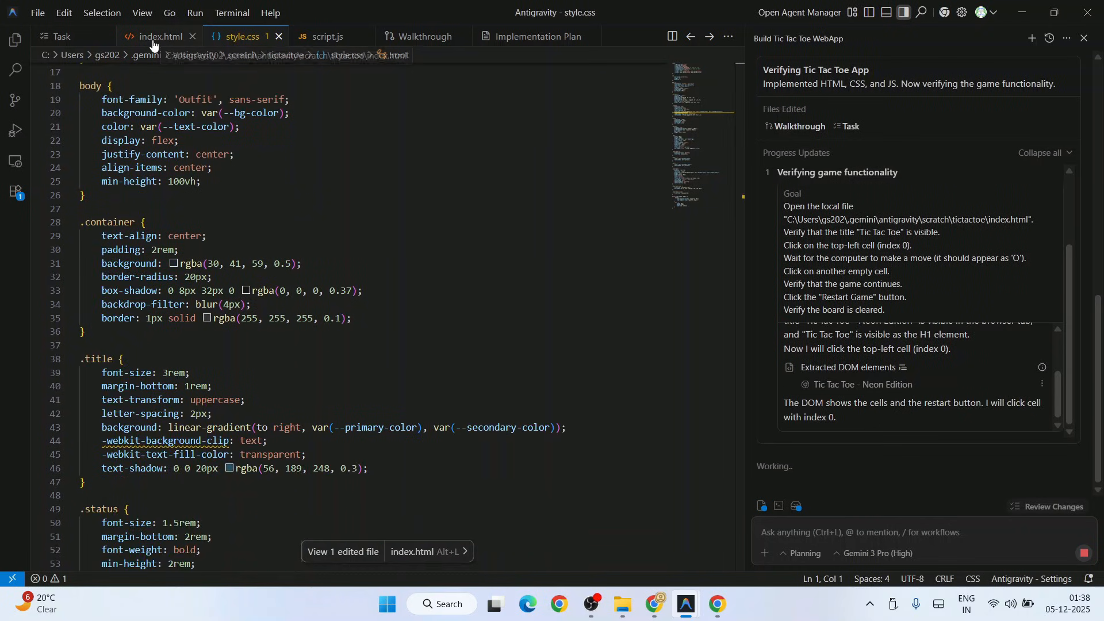
click(157, 36)
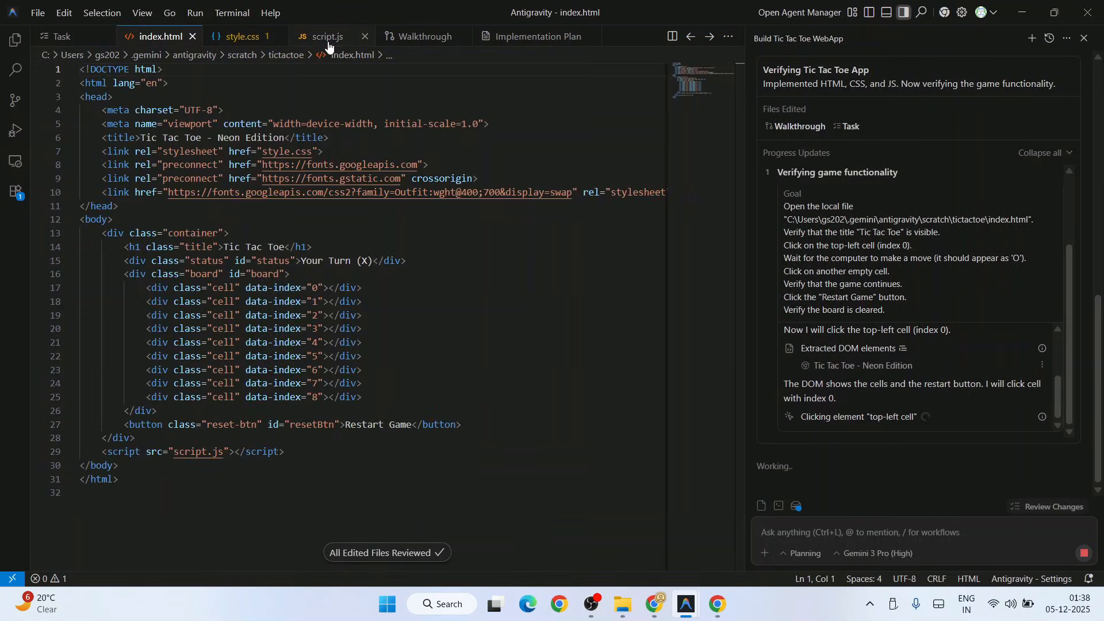
click(325, 36)
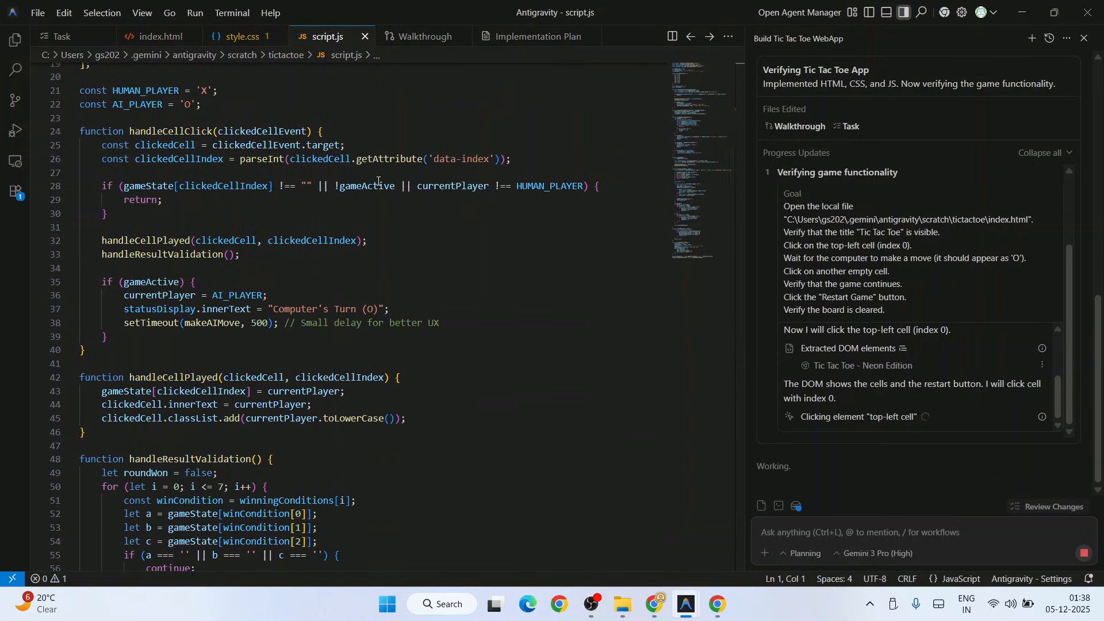
click(422, 35)
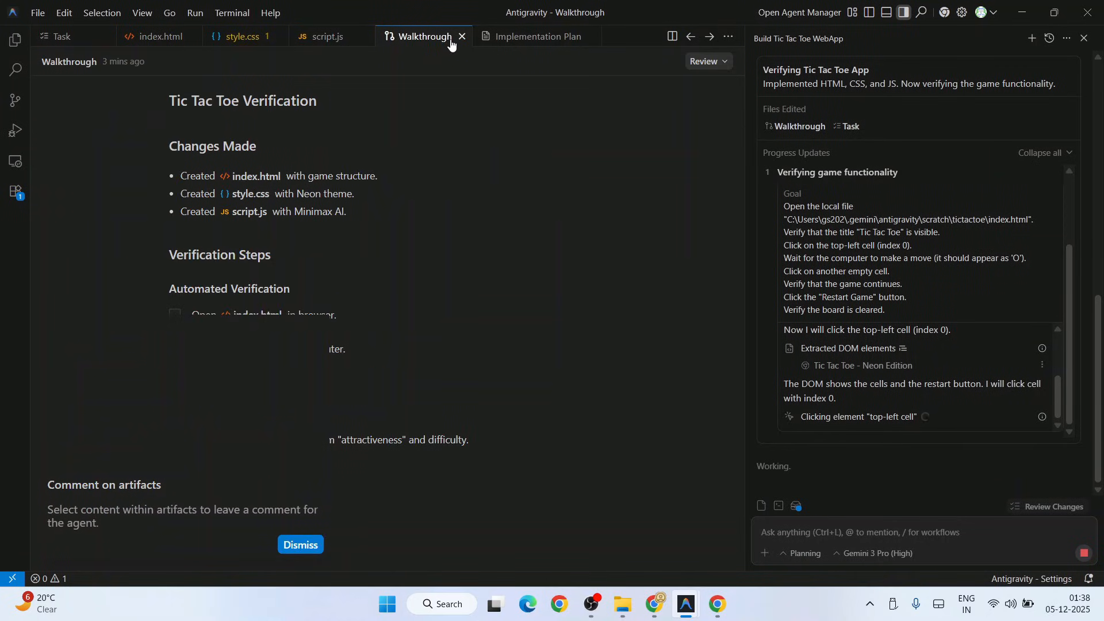
click(537, 36)
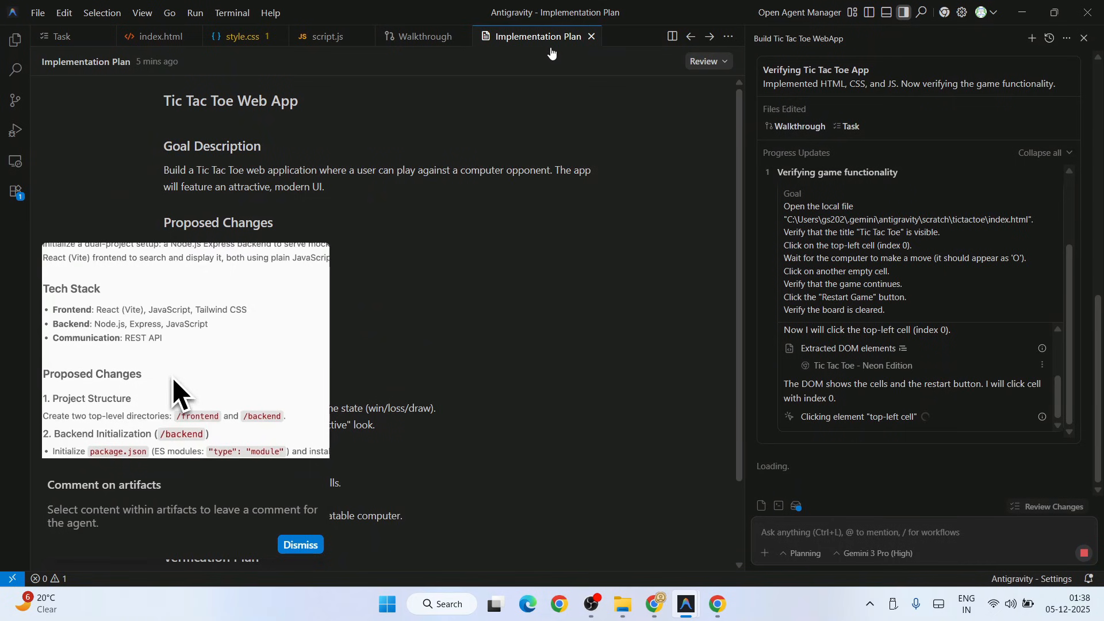
text(use Ty)
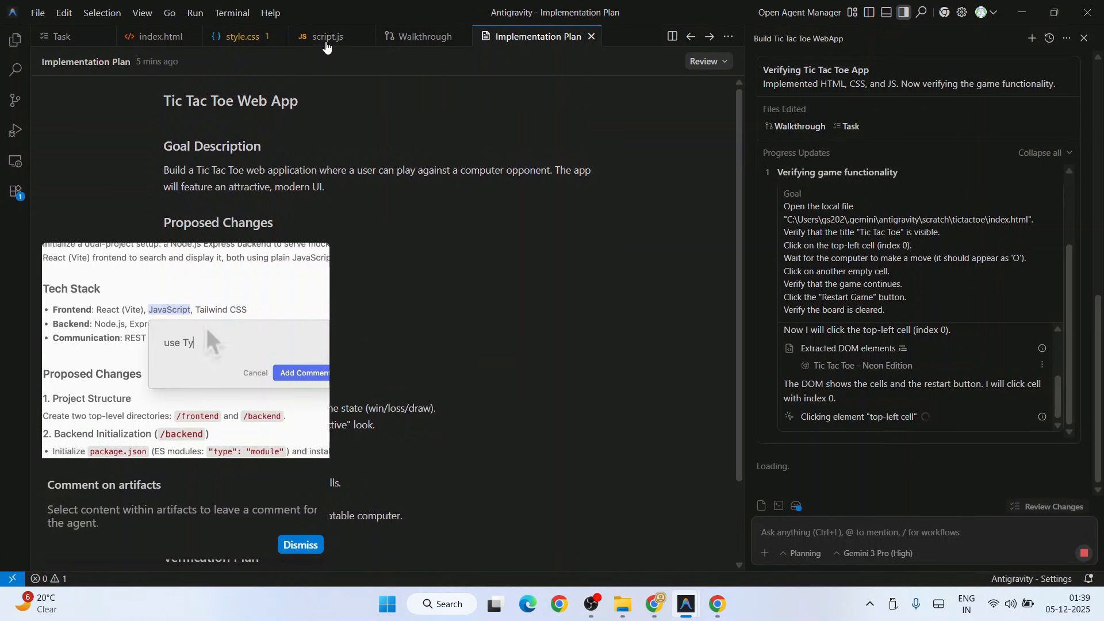
click(325, 35)
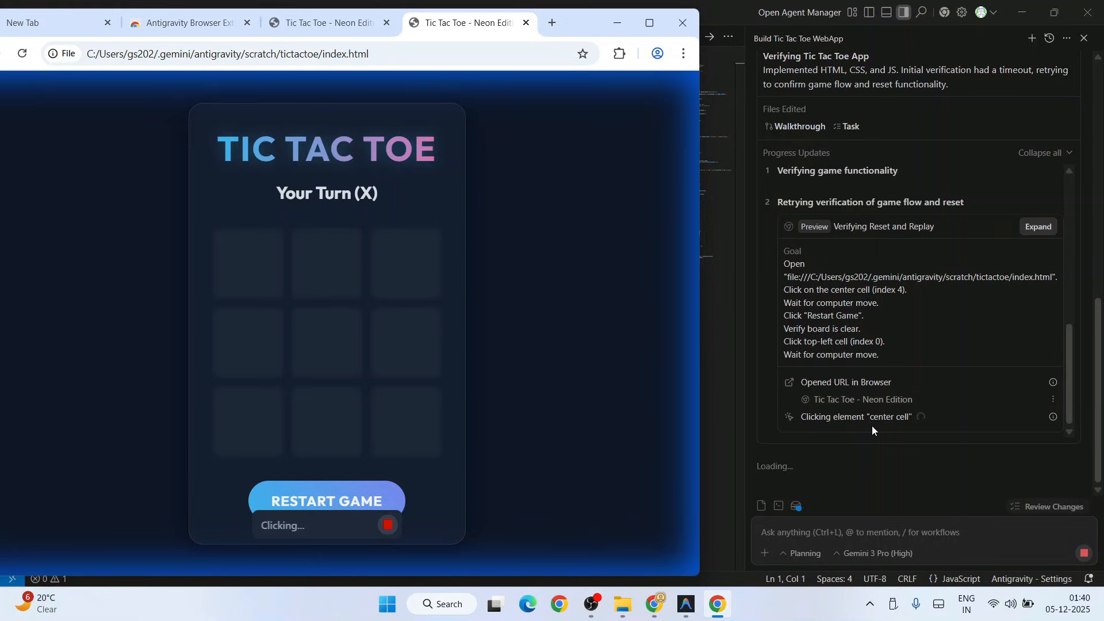
- Let the subagent place X in the centre cell, get O top-left, and hit Restart Game
click(326, 343)
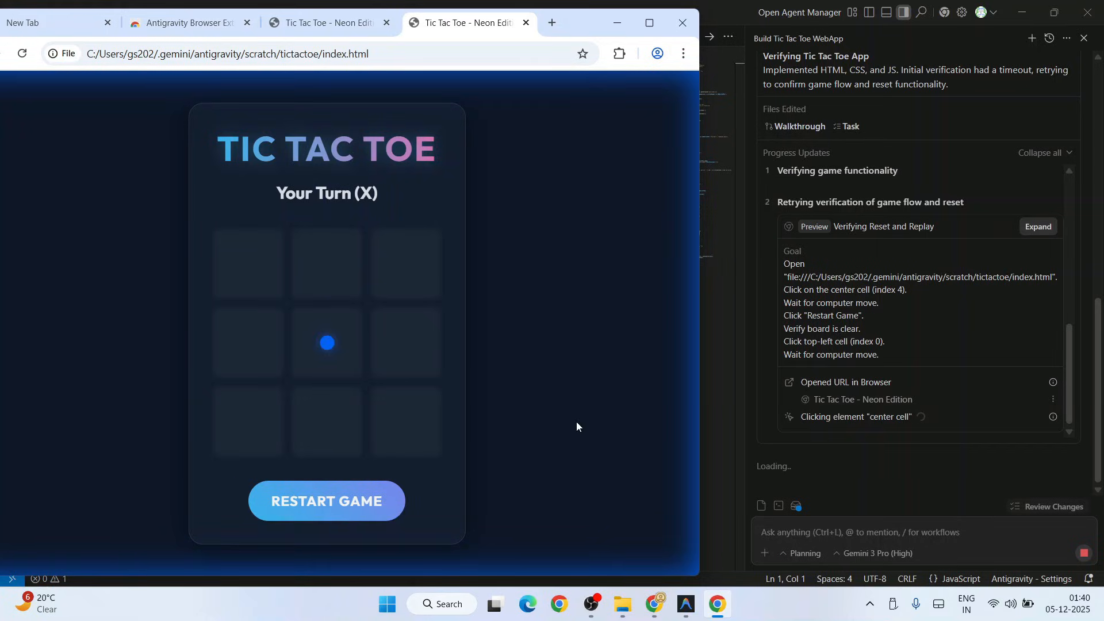
click(326, 343)
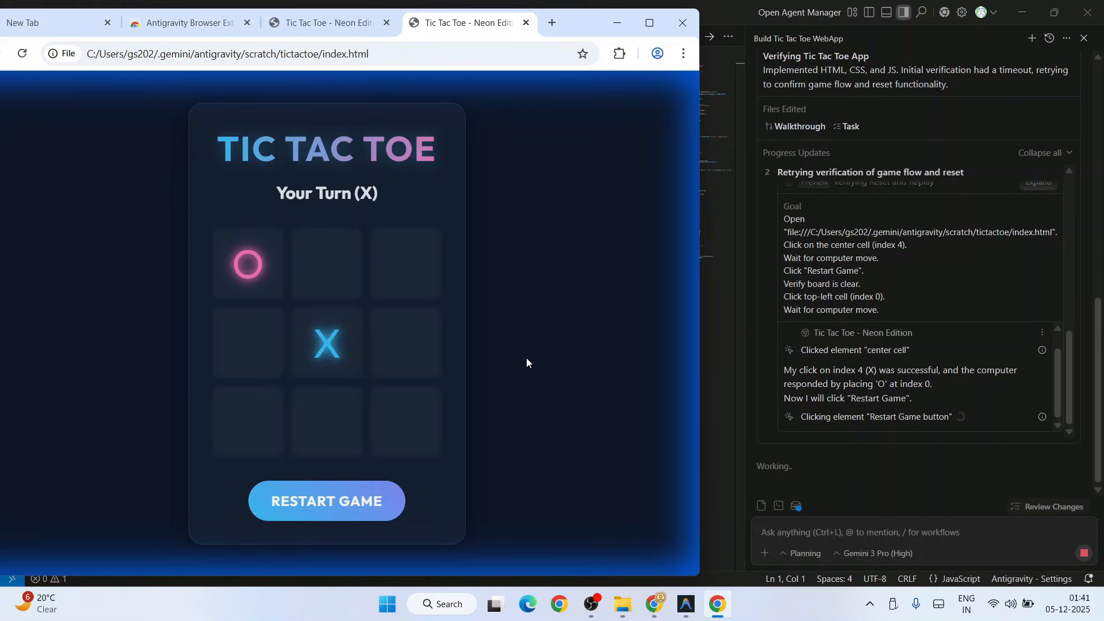
click(325, 500)
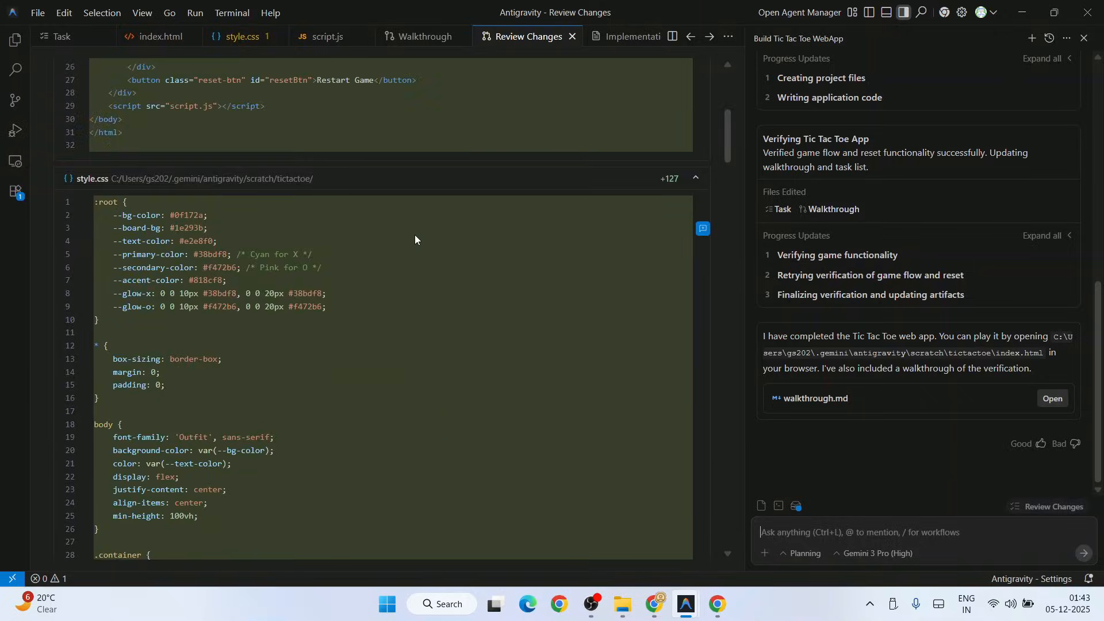
- Scroll the diffs from the style.css colour variables down to the script.js win-checking logic
scroll(down, 3)
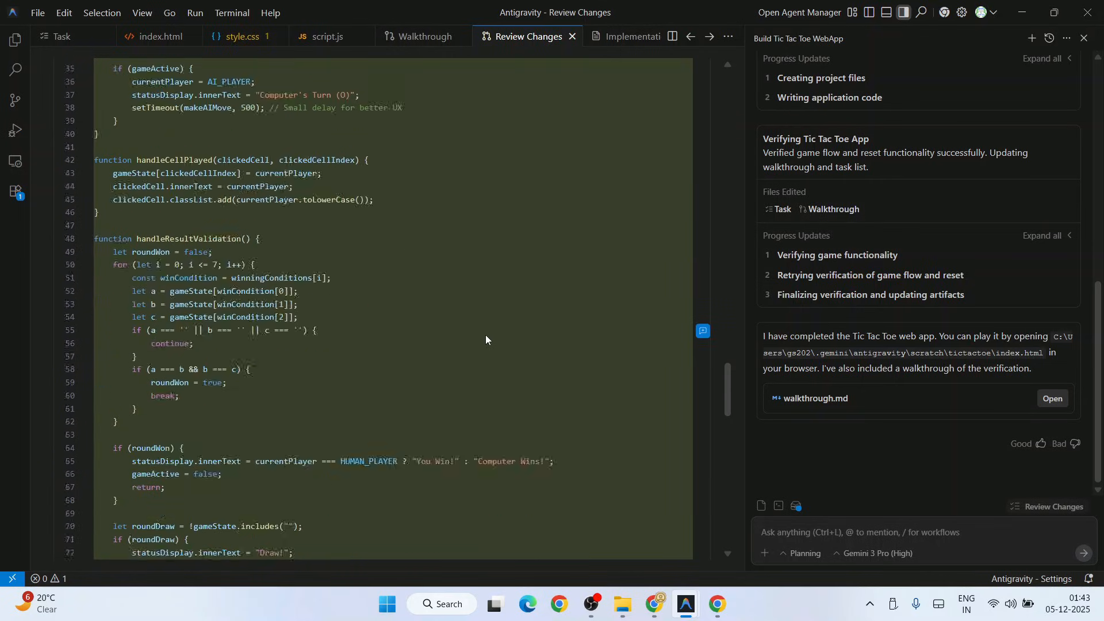
scroll(down, 3)
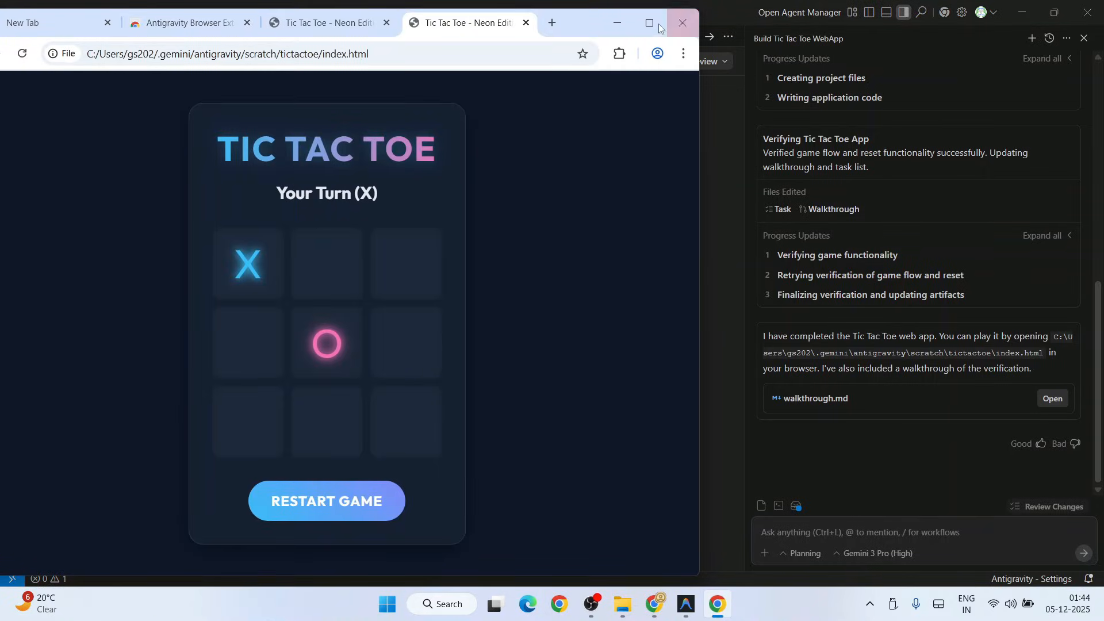
- Maximize Chrome and play X middle-right, bottom-middle, top-right, middle-left to a draw
click(648, 23)
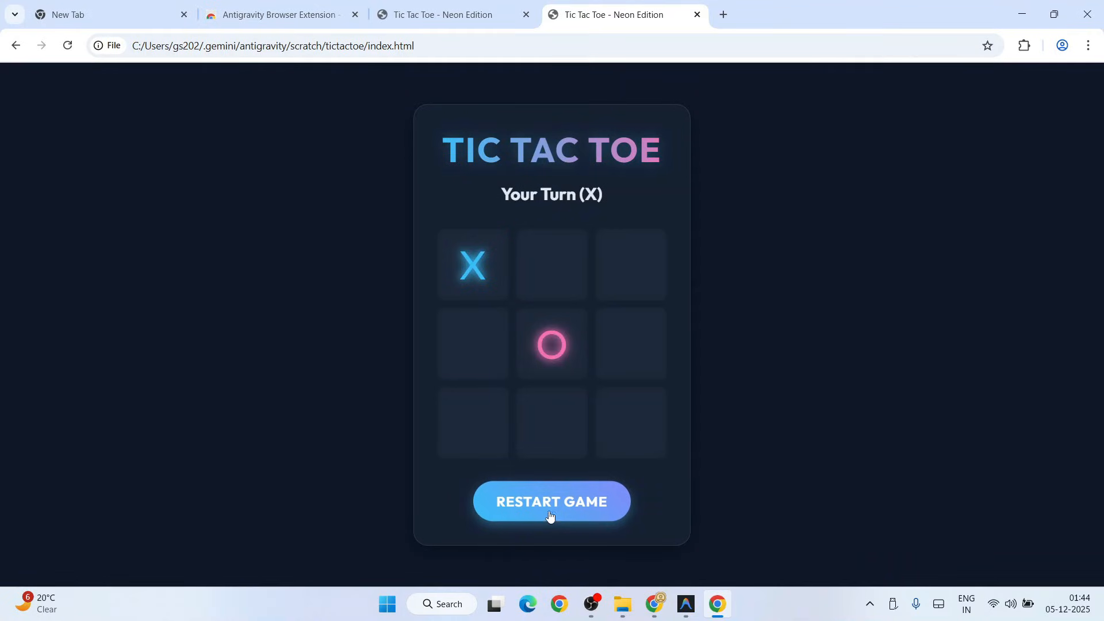
mouse_move(649, 286)
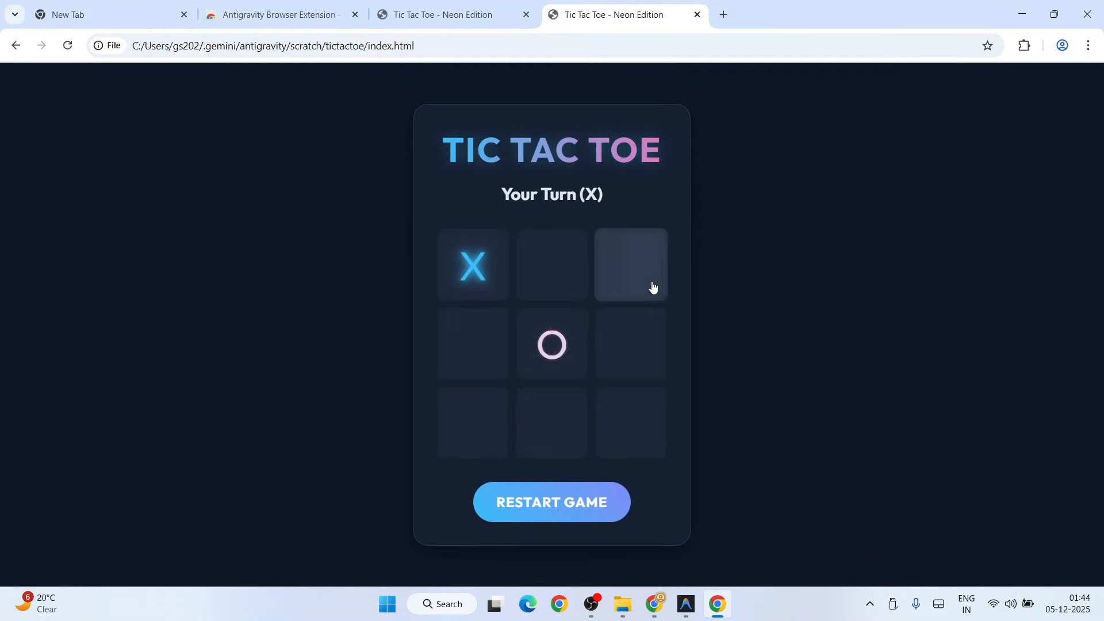
click(630, 344)
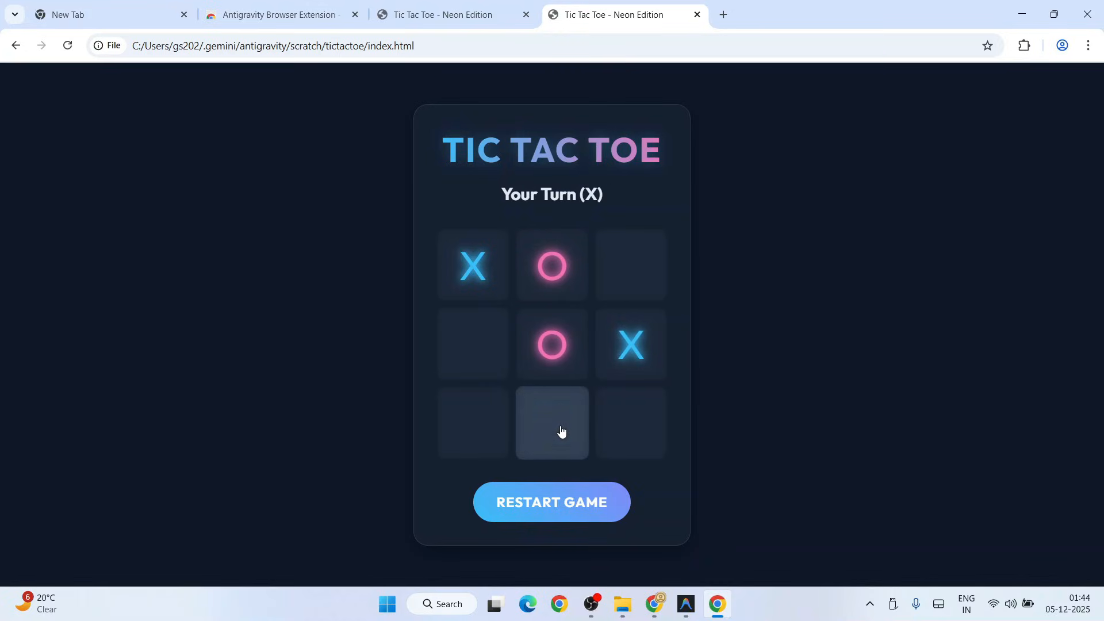
click(551, 422)
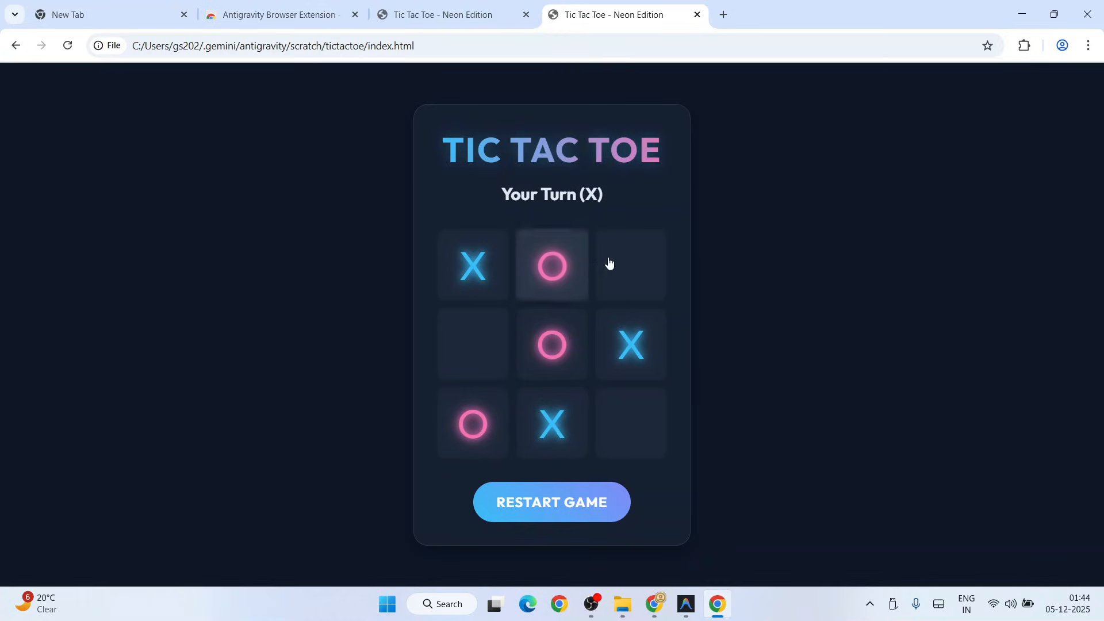
click(629, 266)
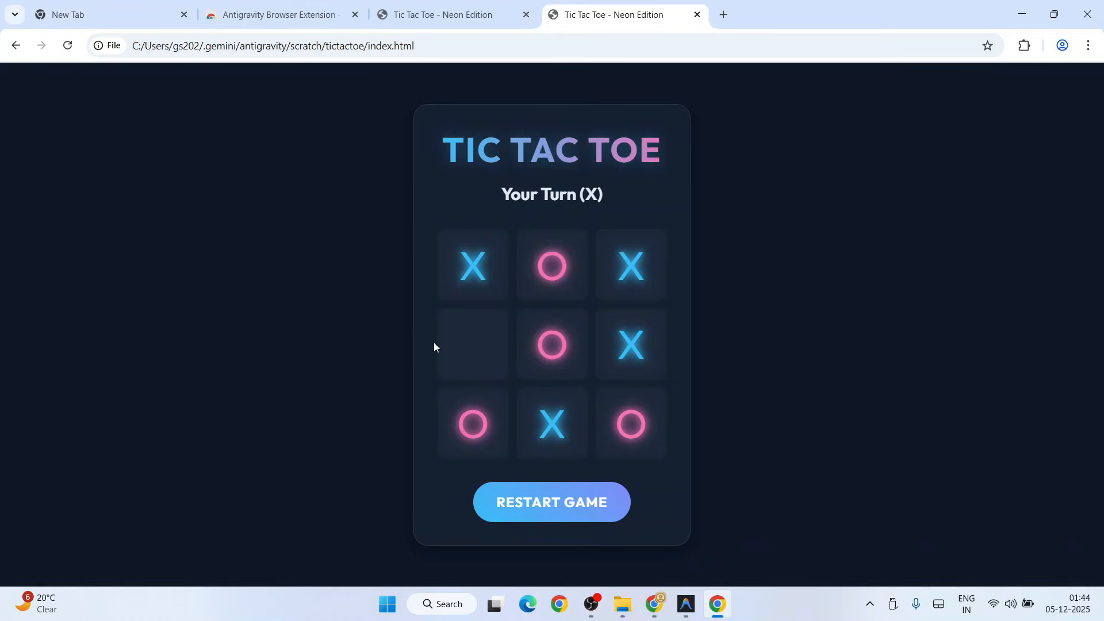
click(473, 344)
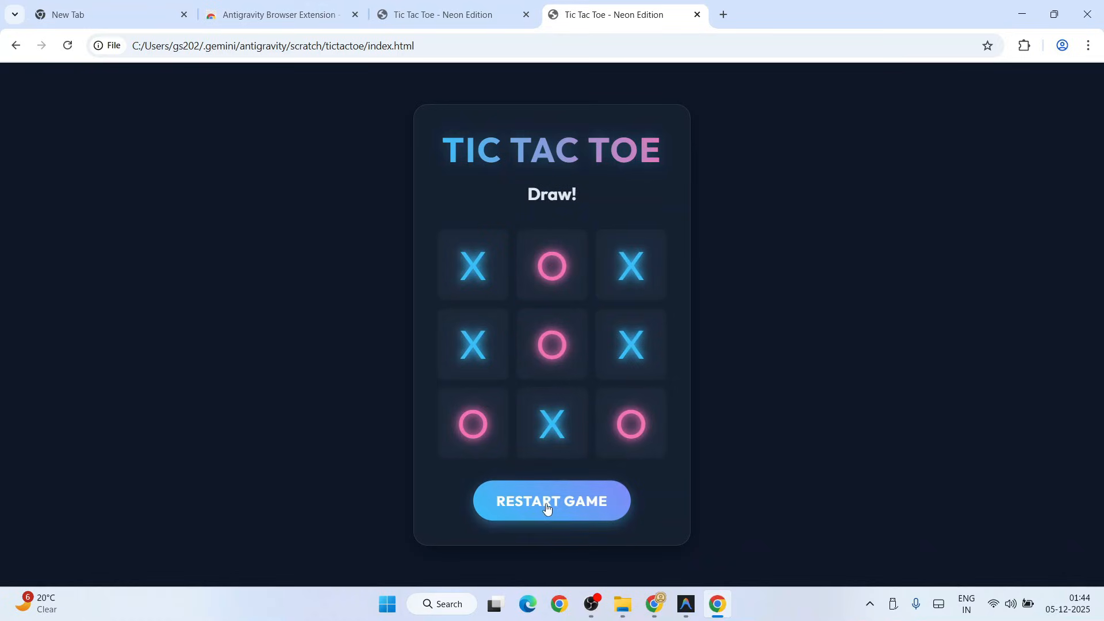
- Restart and play a second round — bottom-right, bottom-middle, top-right, middle-left — to another draw
click(551, 501)
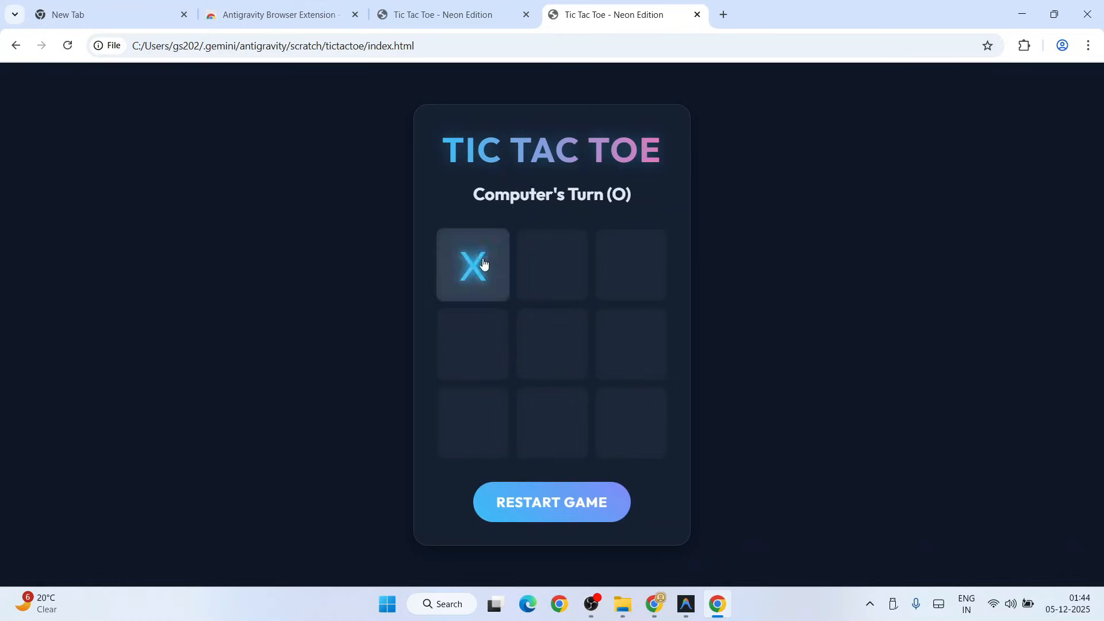
click(629, 422)
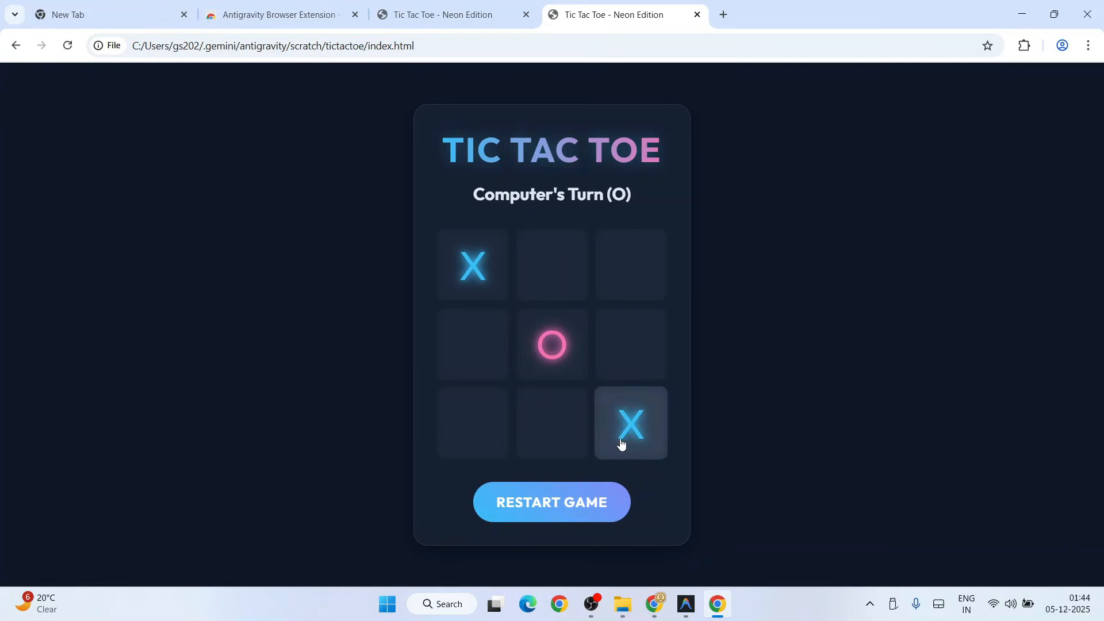
click(552, 424)
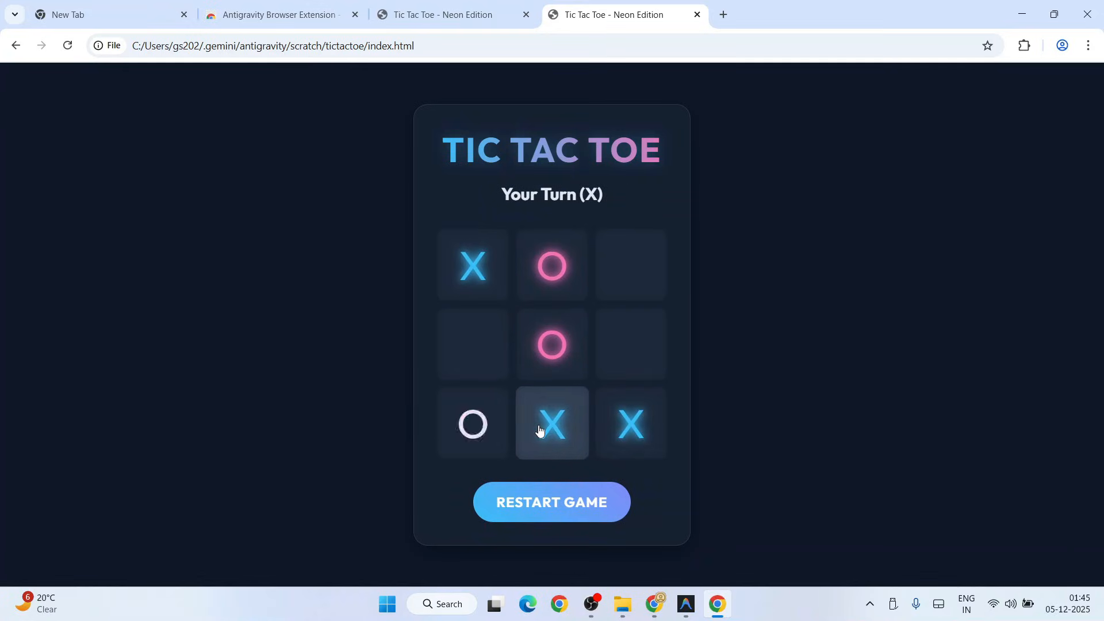
click(630, 266)
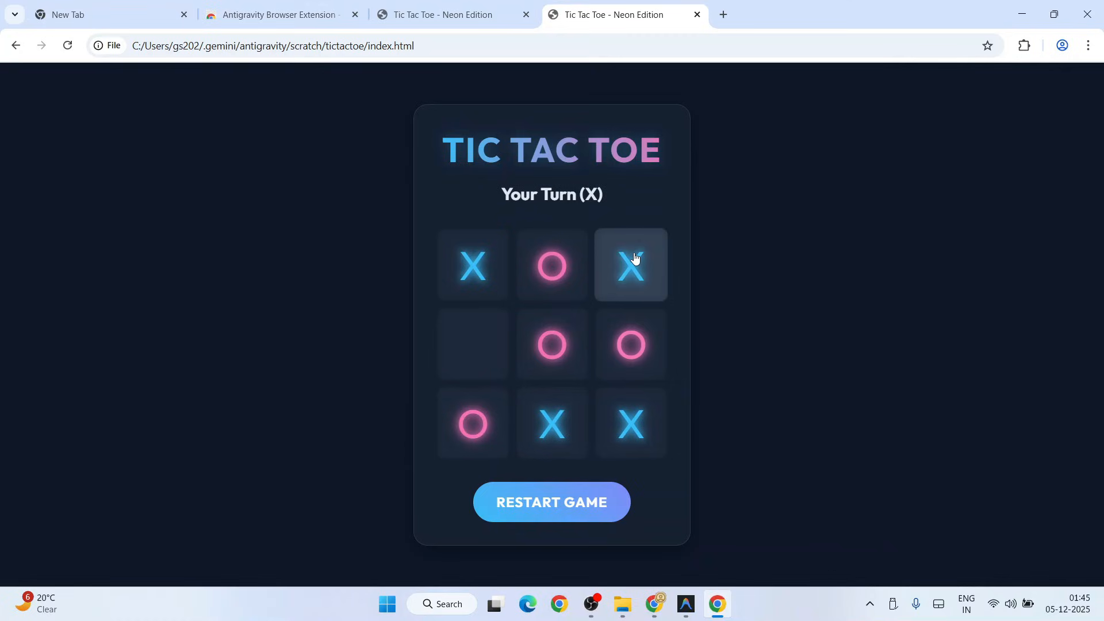
click(473, 344)
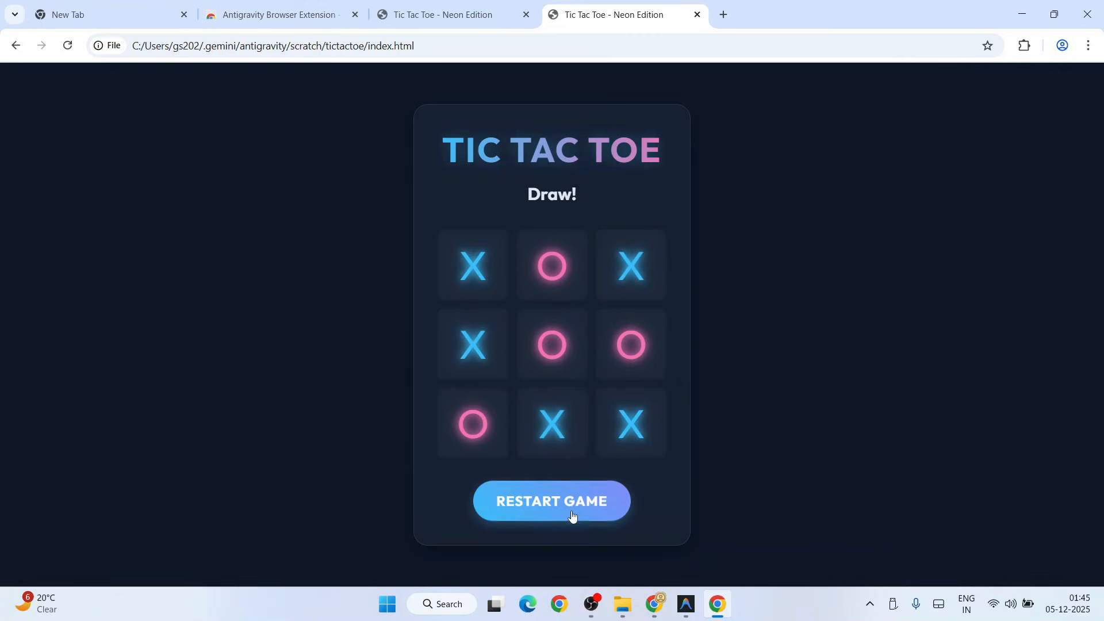
click(551, 500)
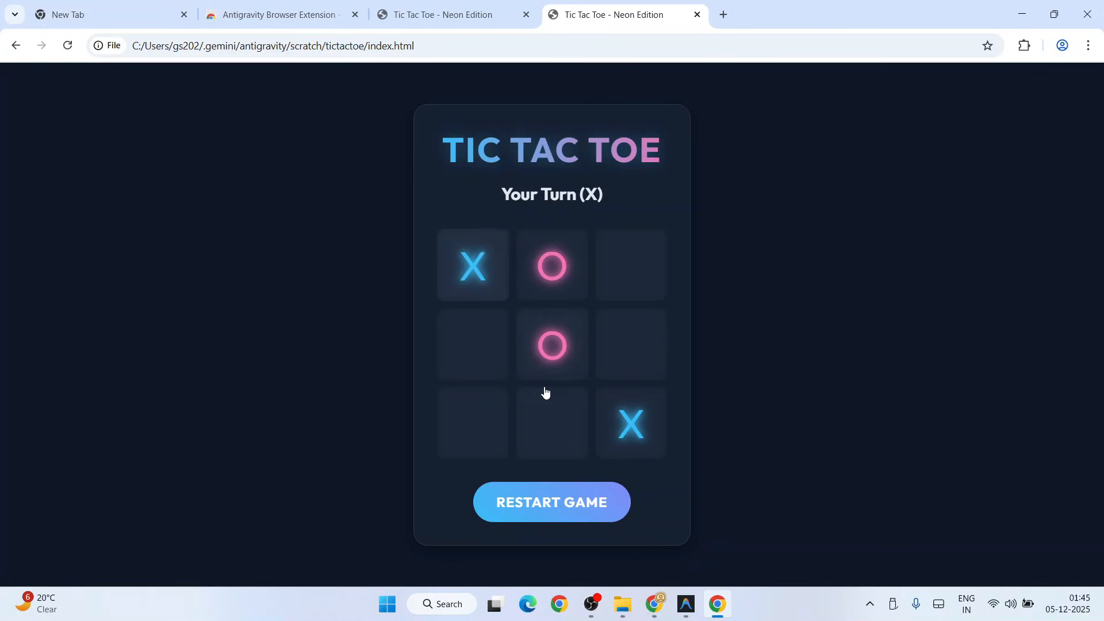
- Begin a round with X top-right, reset to an empty board, and open with bottom-left
click(630, 264)
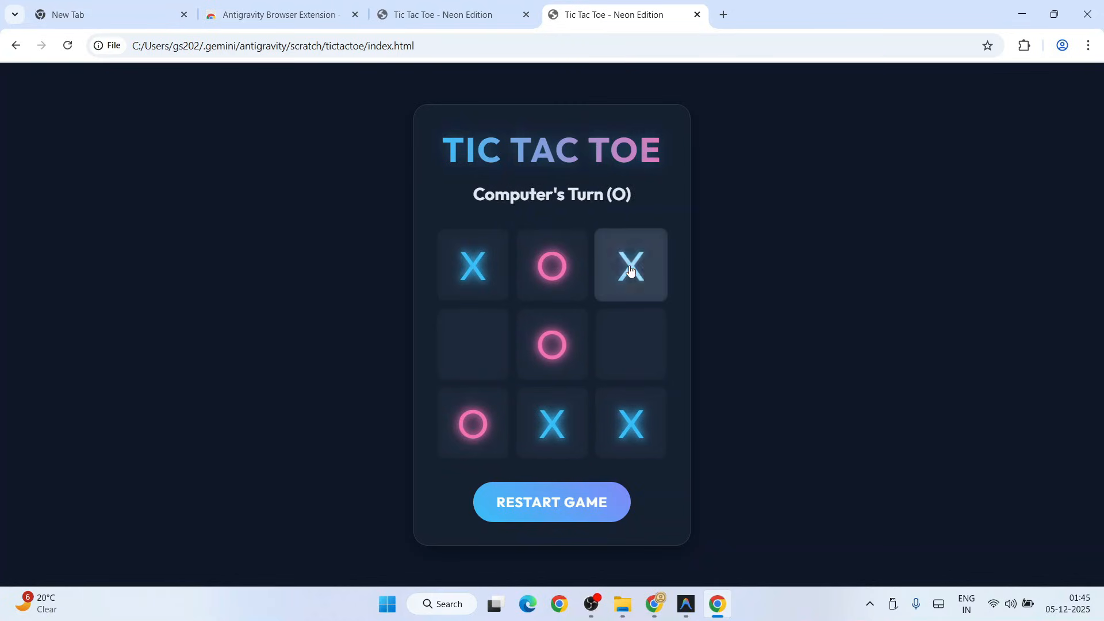
click(551, 502)
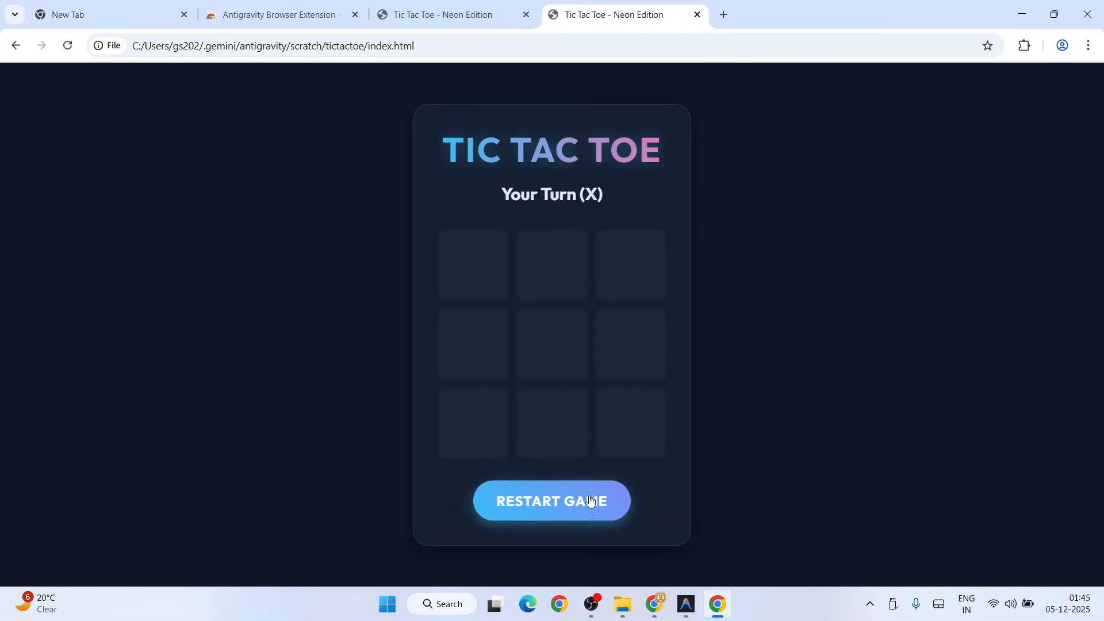
click(472, 423)
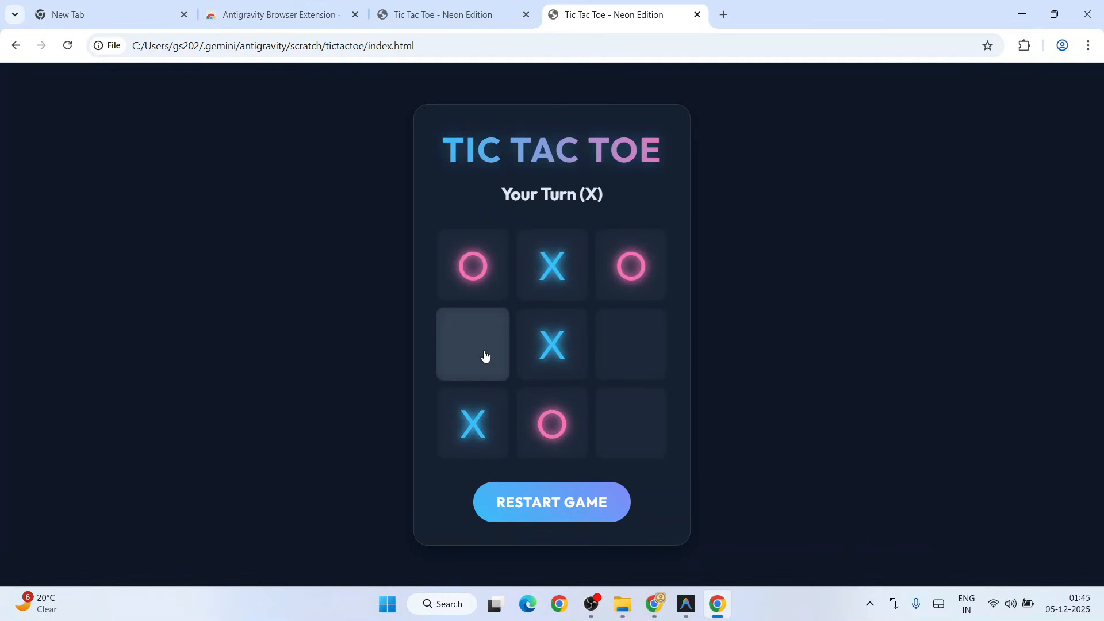
- Finish a draw, restart into a round the computer wins, then play the next round to a draw
click(472, 344)
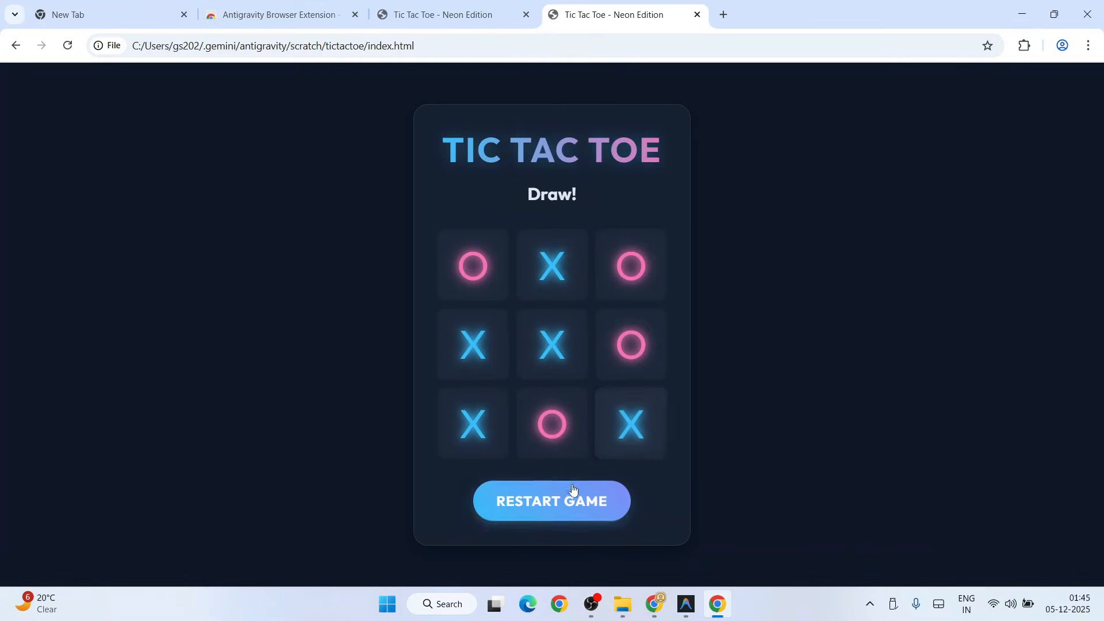
click(551, 500)
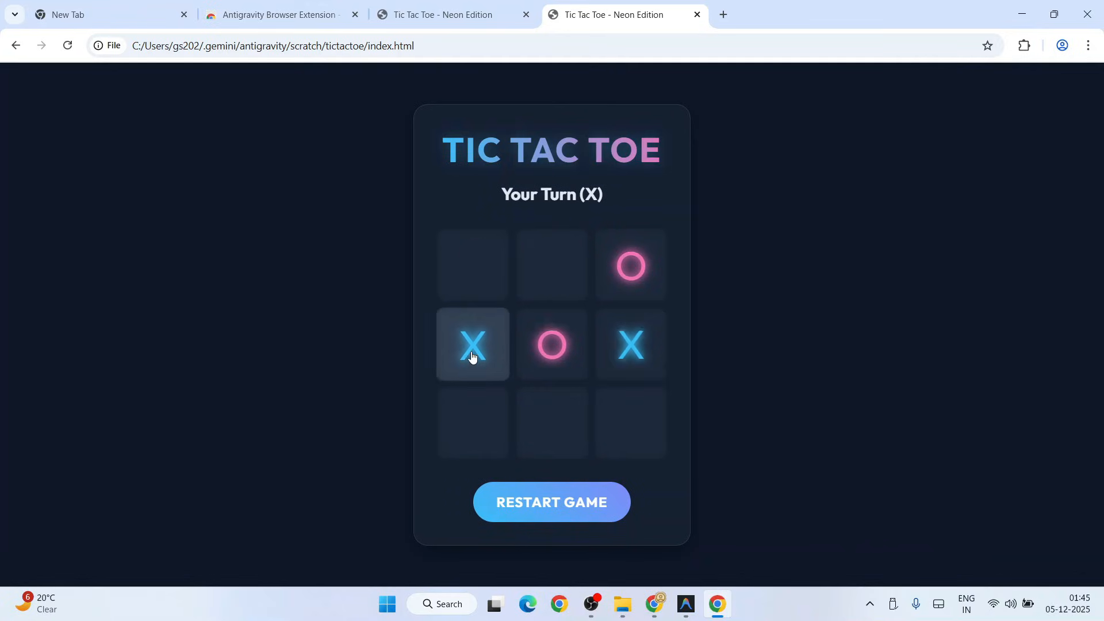
click(629, 423)
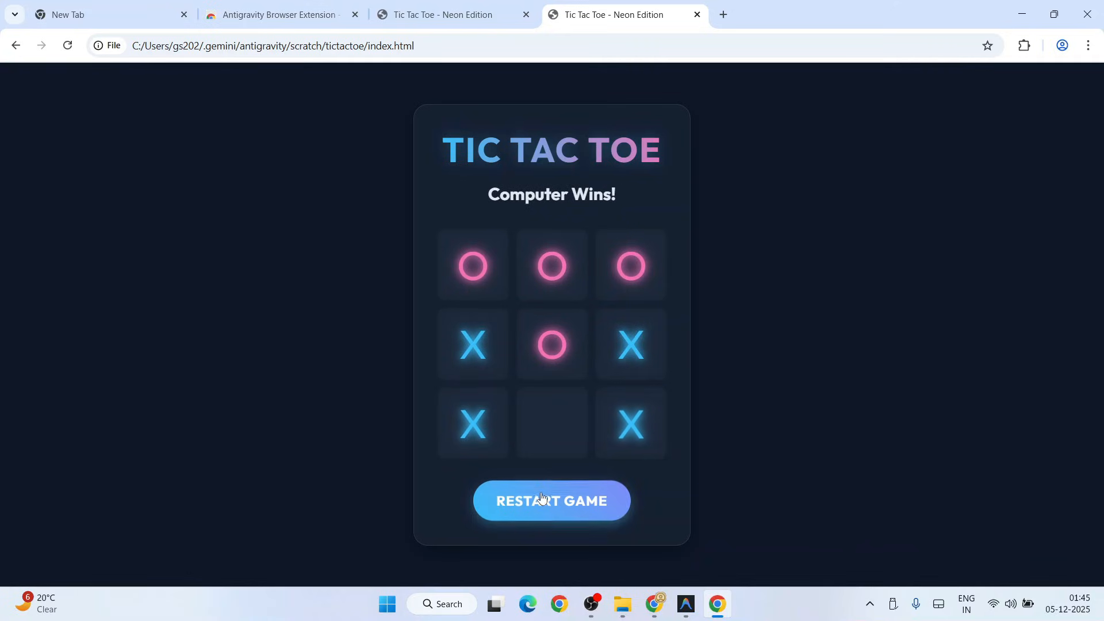
click(551, 500)
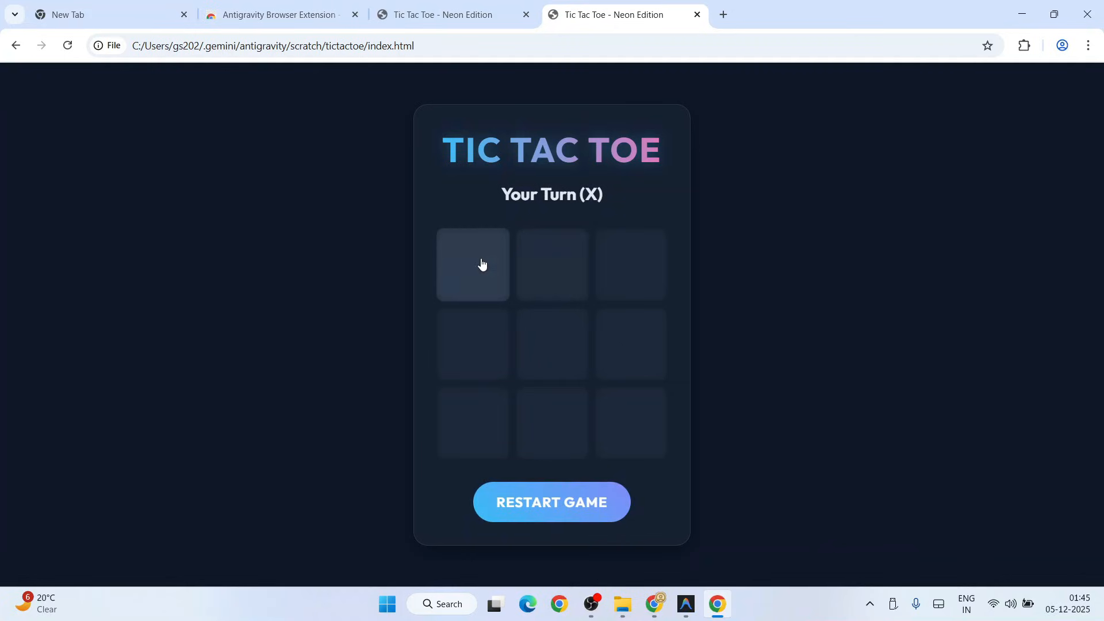
click(551, 422)
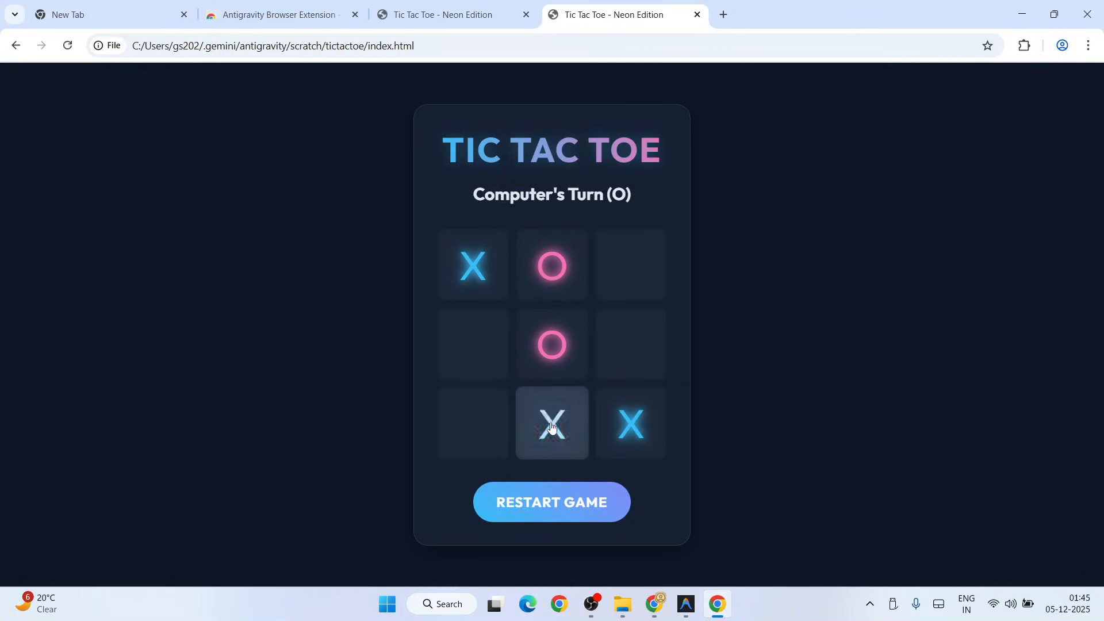
click(552, 501)
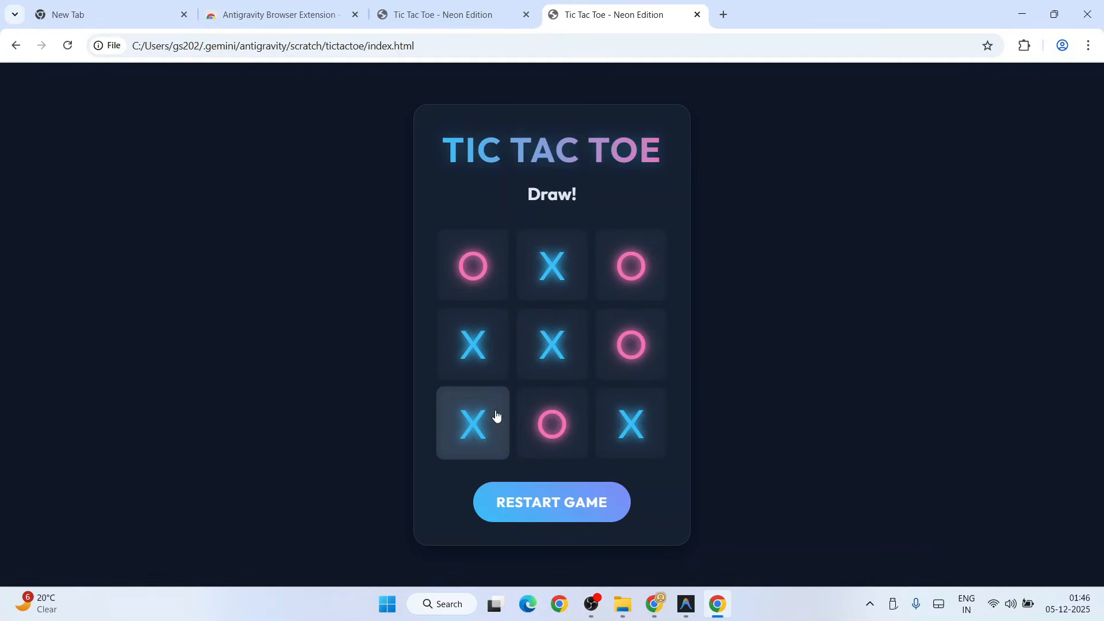
mouse_move(684, 578)
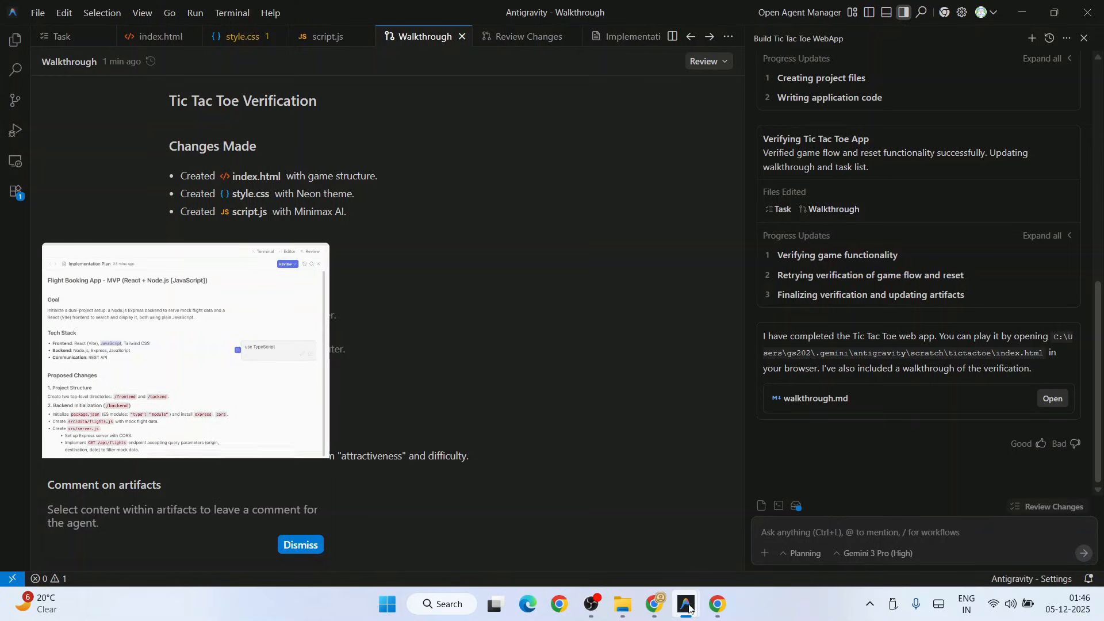
mouse_move(589, 400)
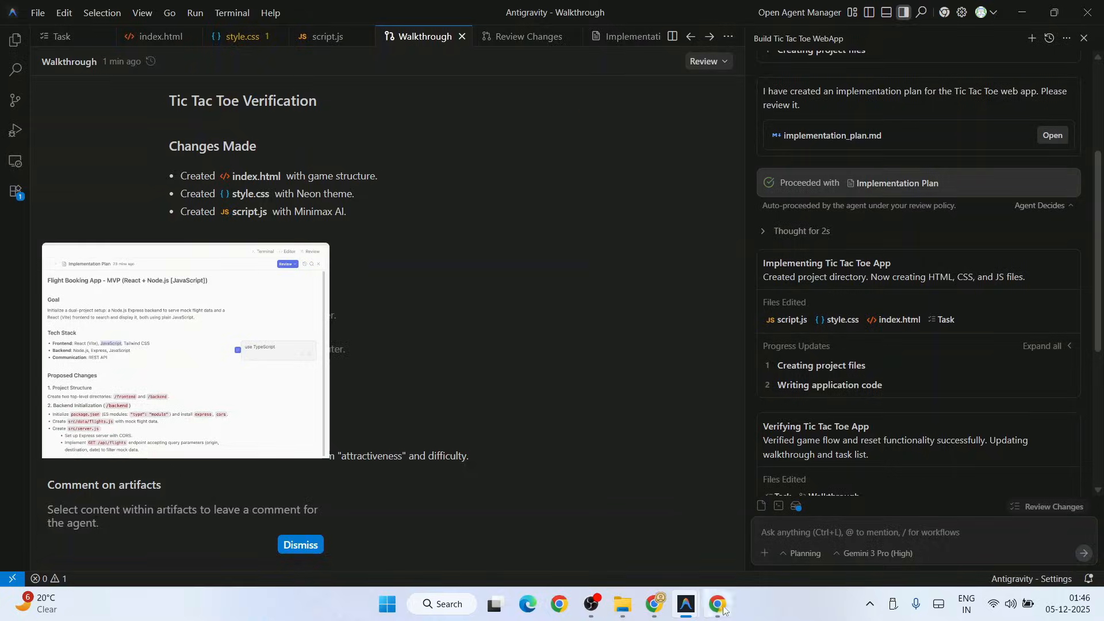
- Bring Chrome with the drawn tic-tac-toe board back to the front from the taskbar
click(717, 604)
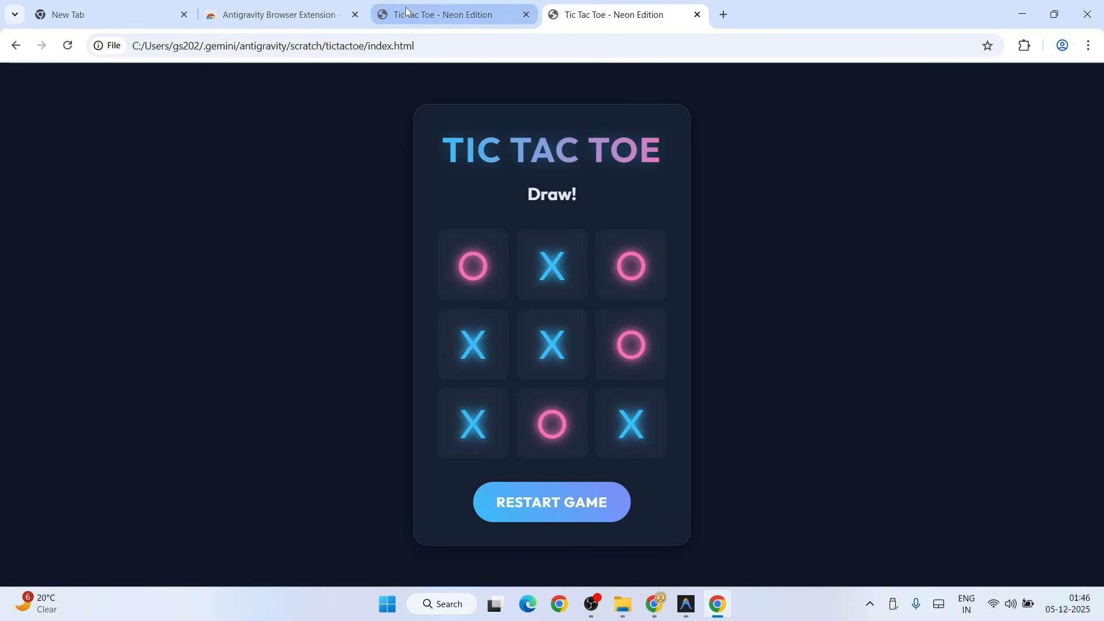